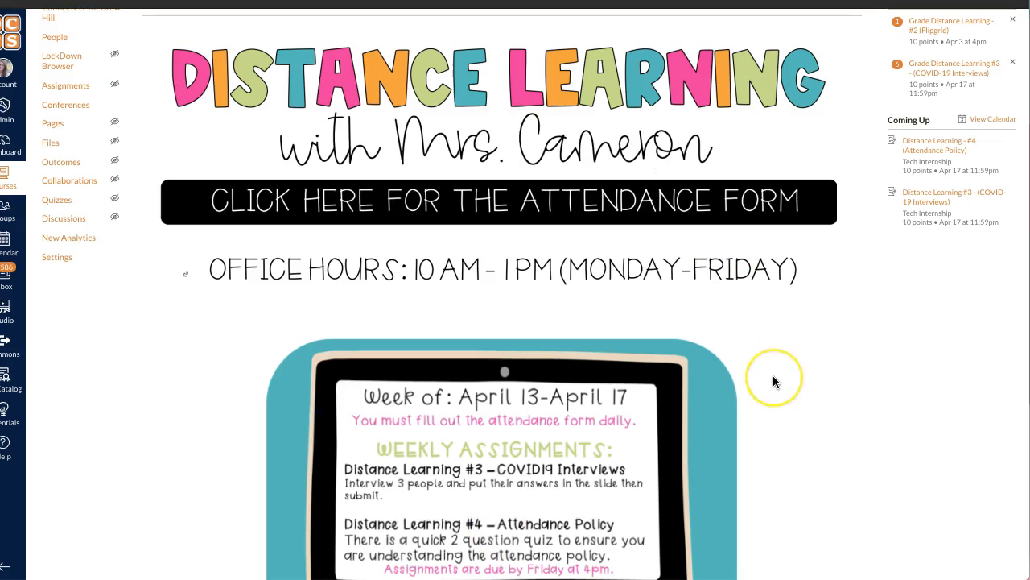
pyautogui.moveTo(775, 382)
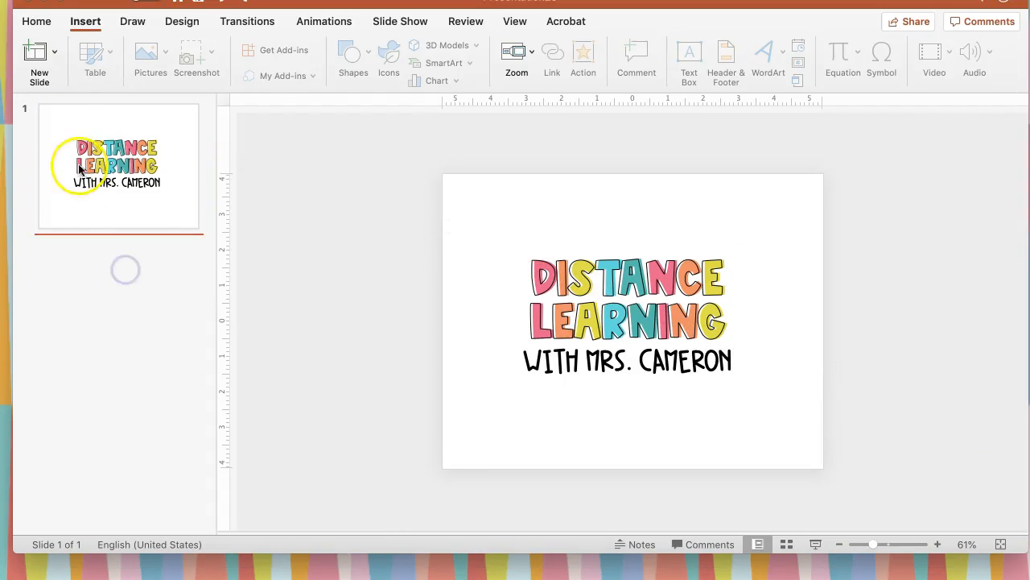
# - Insert a Blank-layout slide after the Distance Learning title slide
pyautogui.click(38, 50)
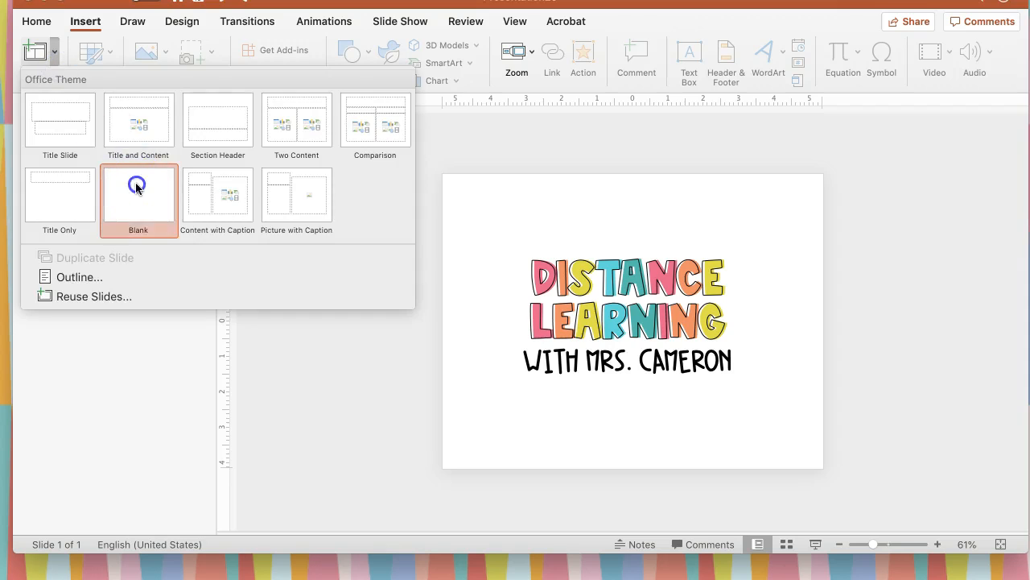
pyautogui.click(138, 195)
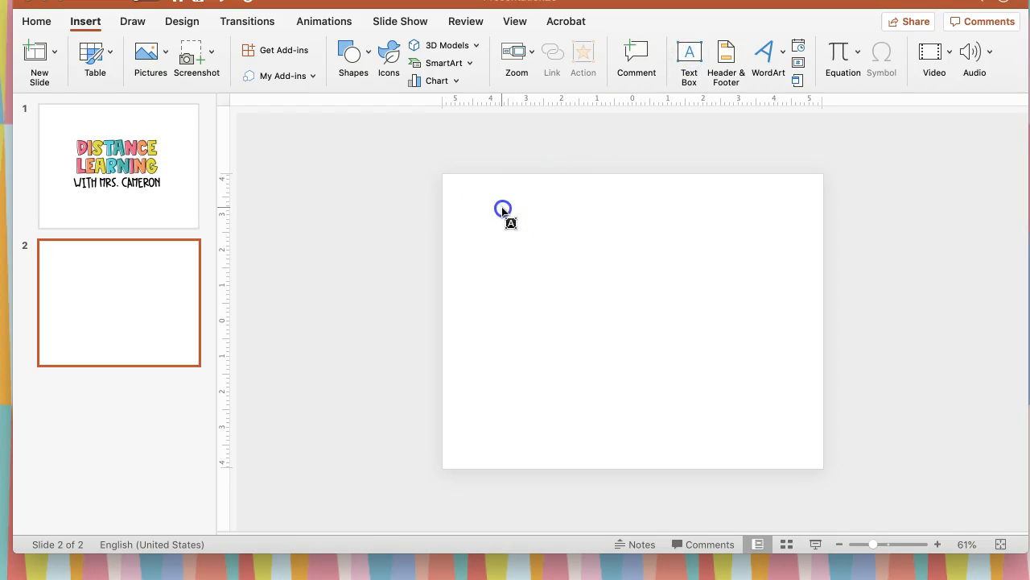
# - Draw a text box near the top of slide two and type HELLO
pyautogui.moveTo(502, 210); pyautogui.dragTo(785, 354)
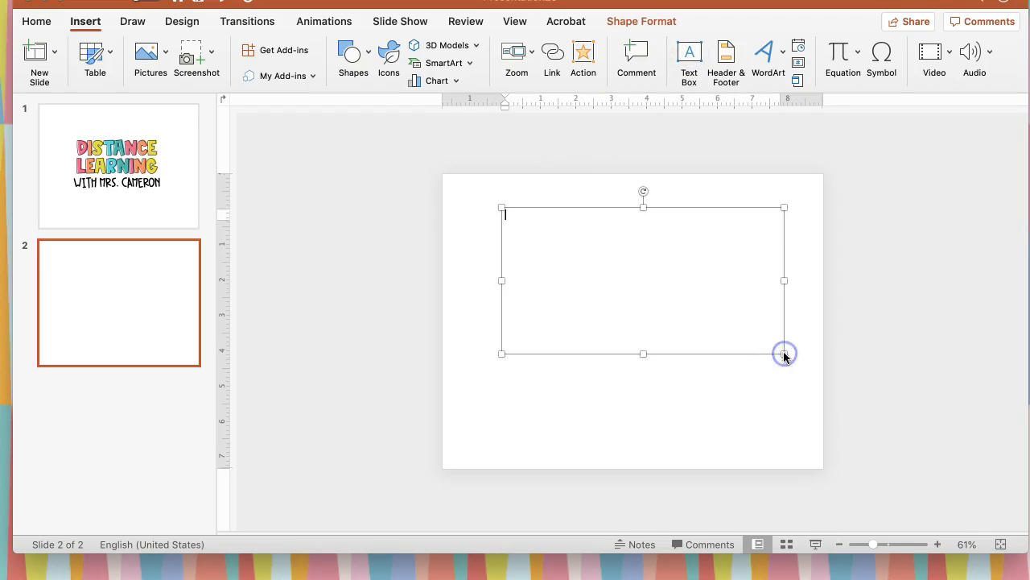
pyautogui.write('HEL')
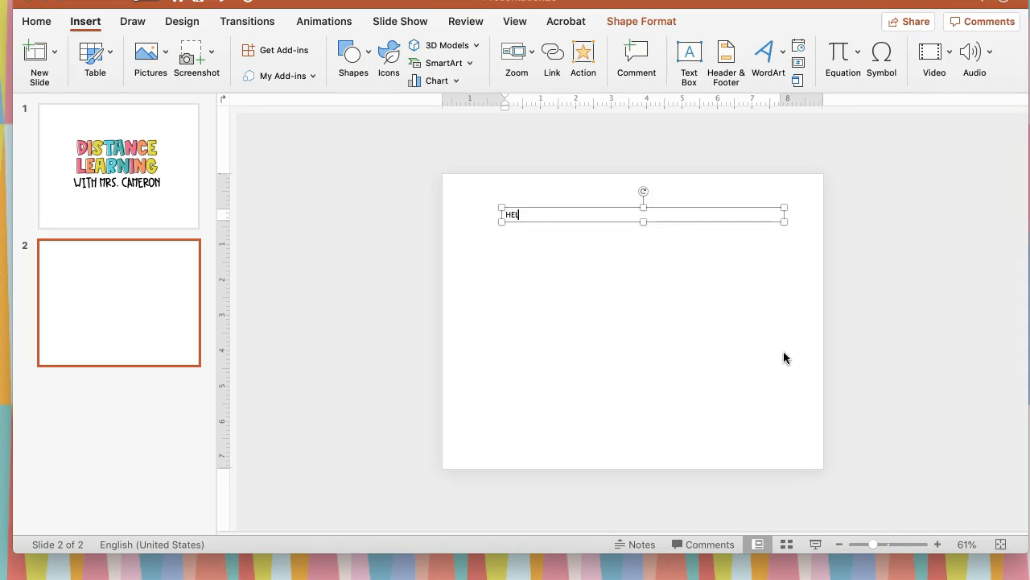
pyautogui.write('LO')
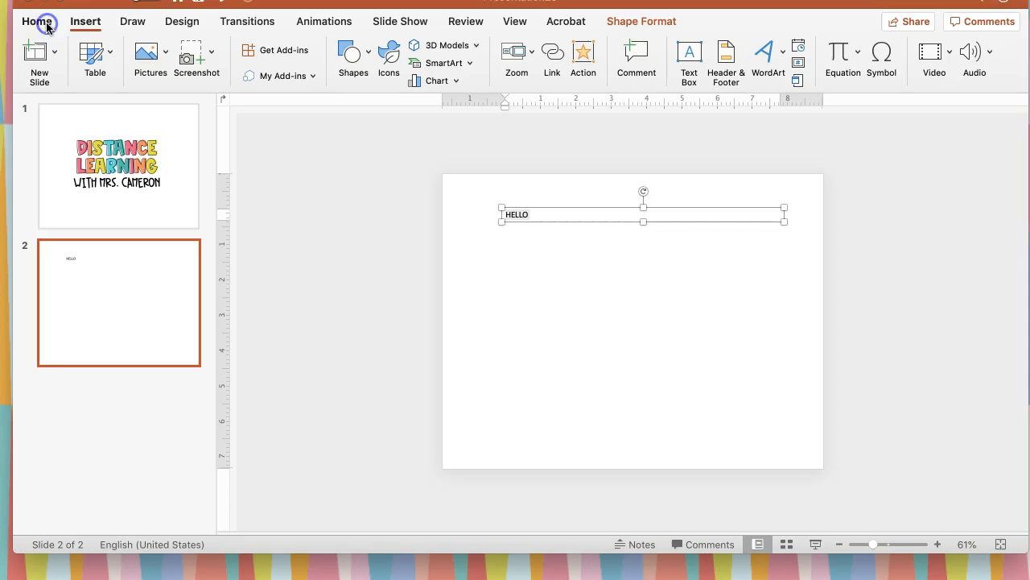
pyautogui.click(37, 20)
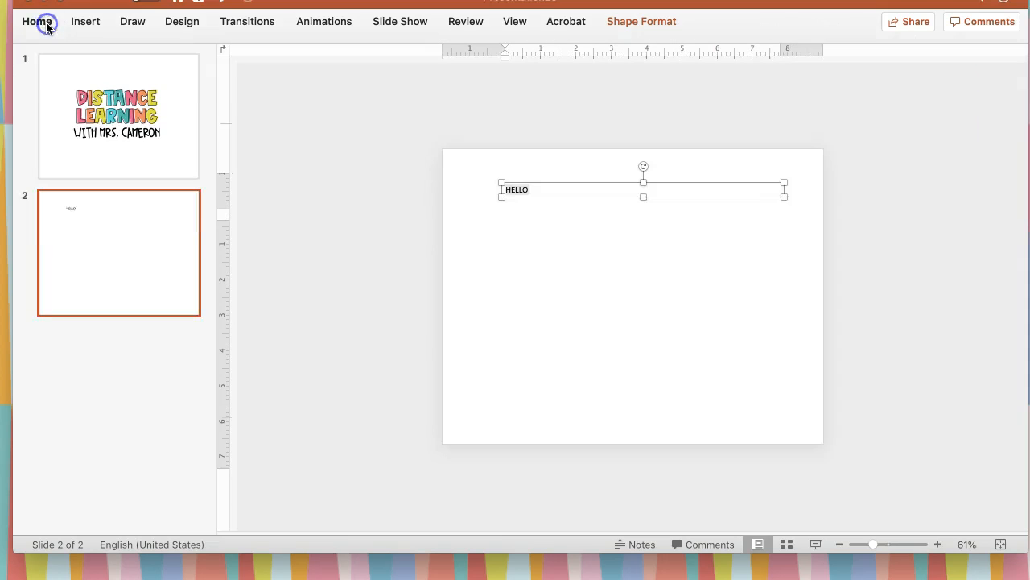
pyautogui.click(37, 21)
pyautogui.write('200')
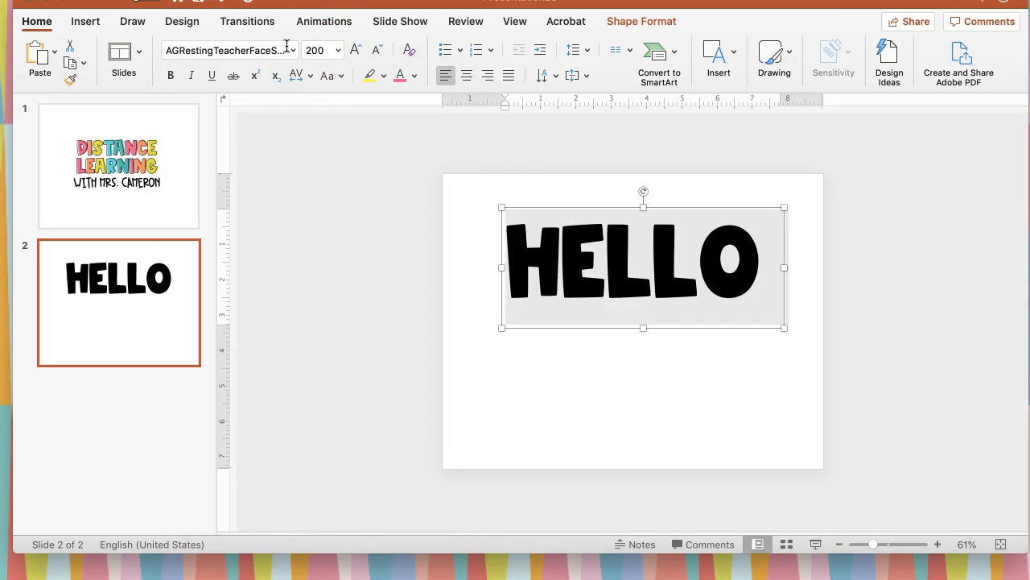
pyautogui.moveTo(599, 354)
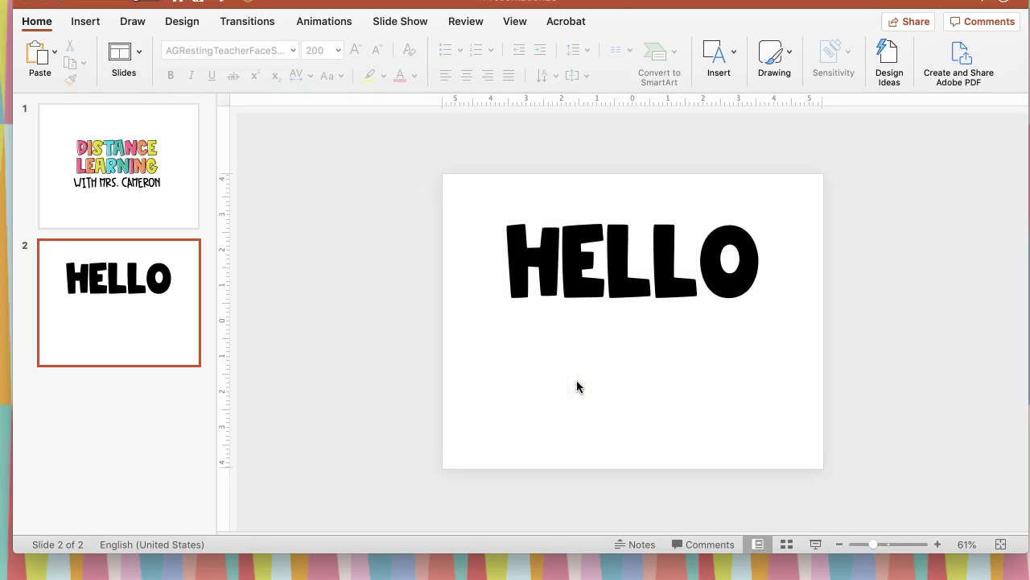
# - Color the HELLO text pink and compare it with the title slide
pyautogui.click(631, 260)
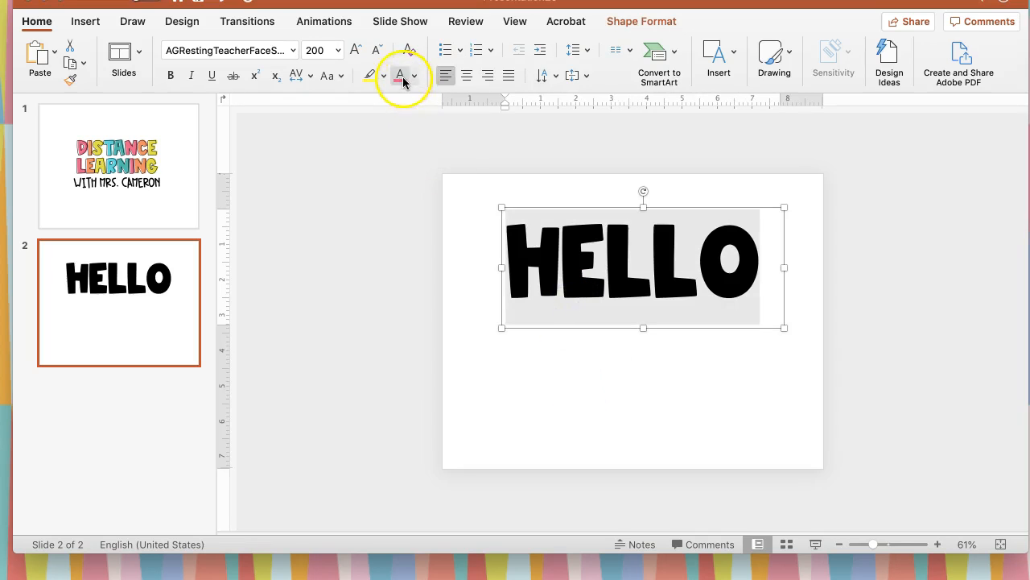
pyautogui.click(400, 76)
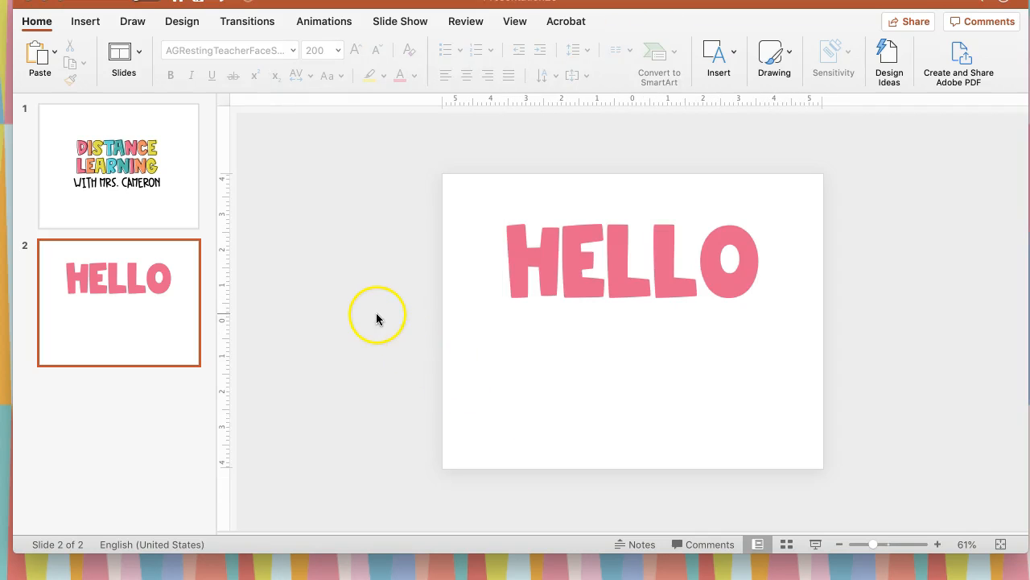
pyautogui.click(118, 166)
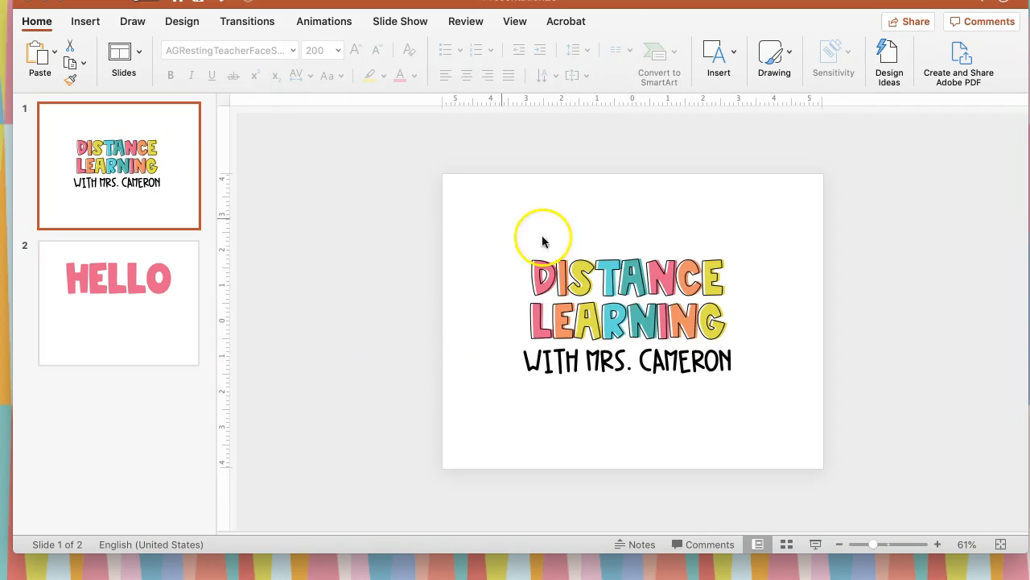
pyautogui.moveTo(138, 274)
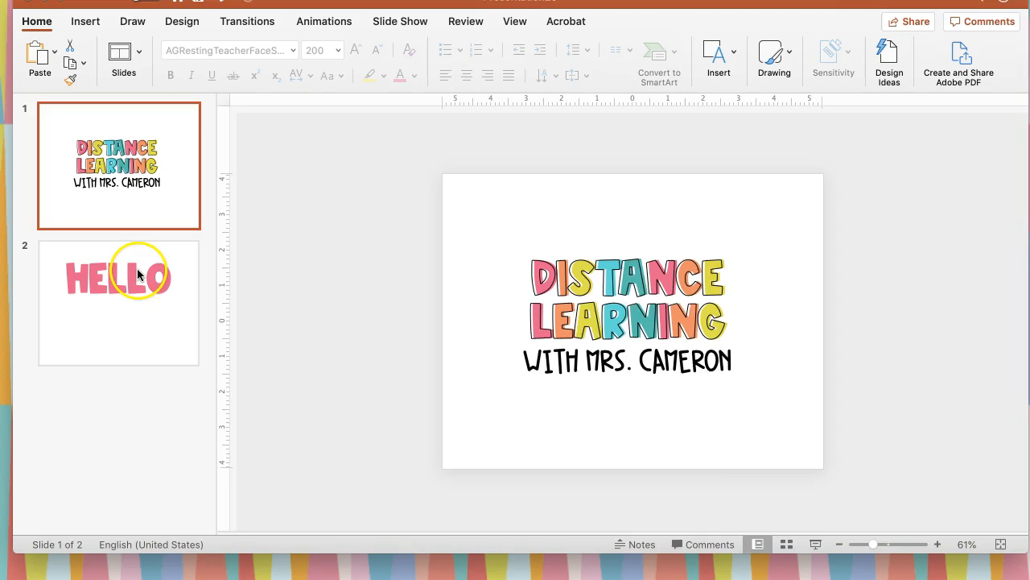
pyautogui.click(119, 302)
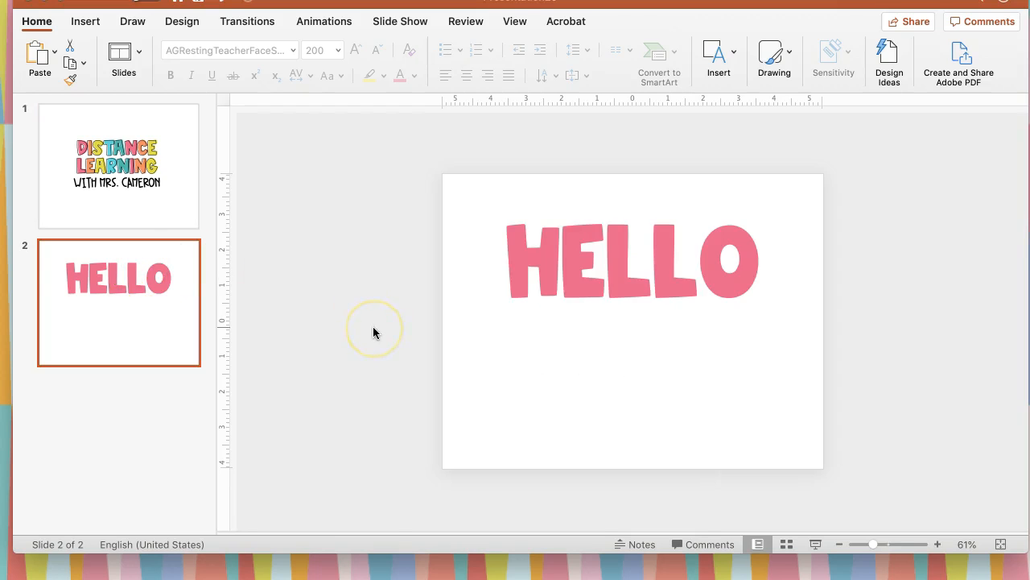
pyautogui.moveTo(613, 278)
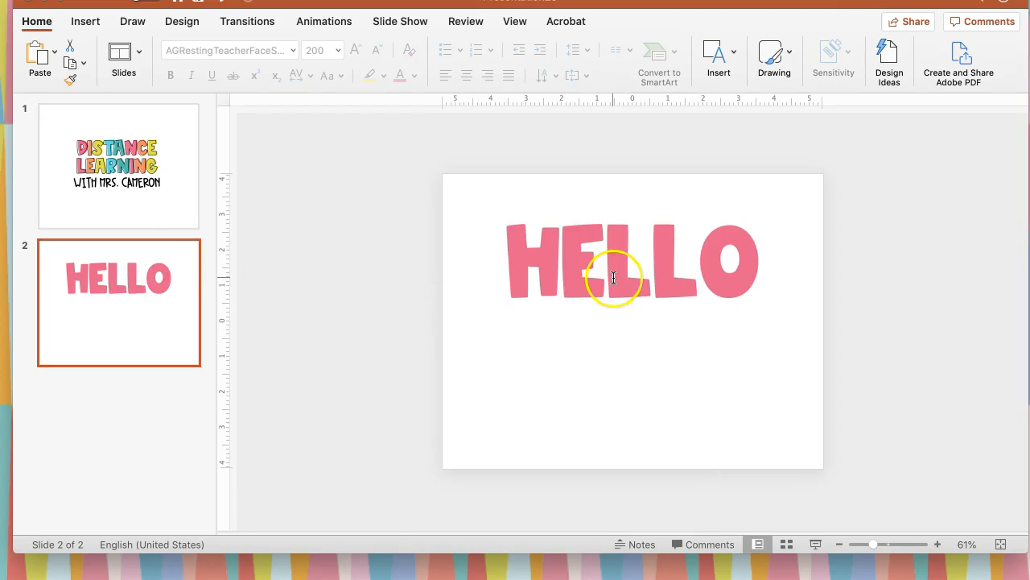
pyautogui.click(612, 278)
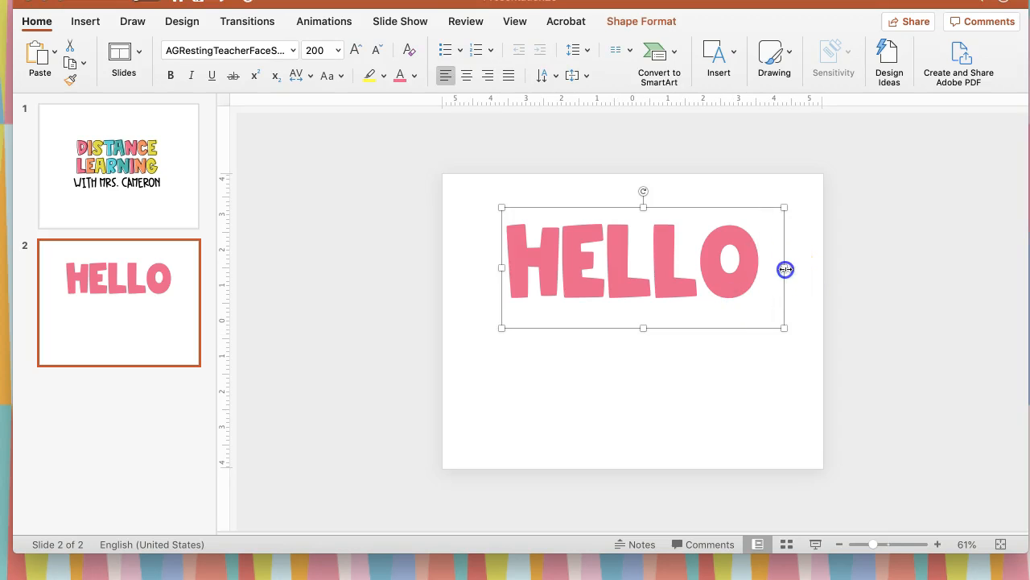
pyautogui.click(801, 372)
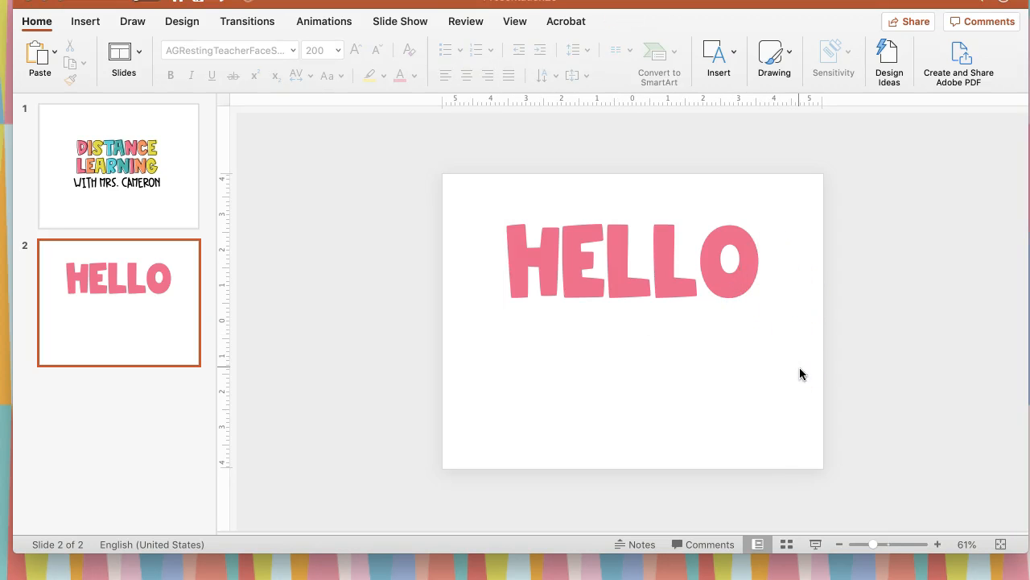
pyautogui.moveTo(342, 204)
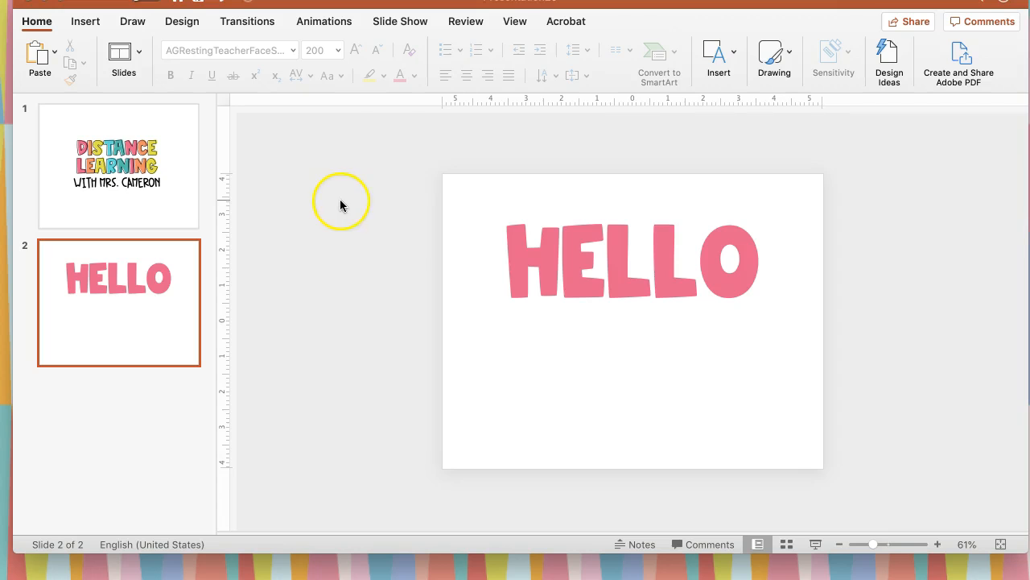
# - Add a text box below HELLO reading 'HOPE YOU HAVE A GREAT DAY!'
pyautogui.click(718, 56)
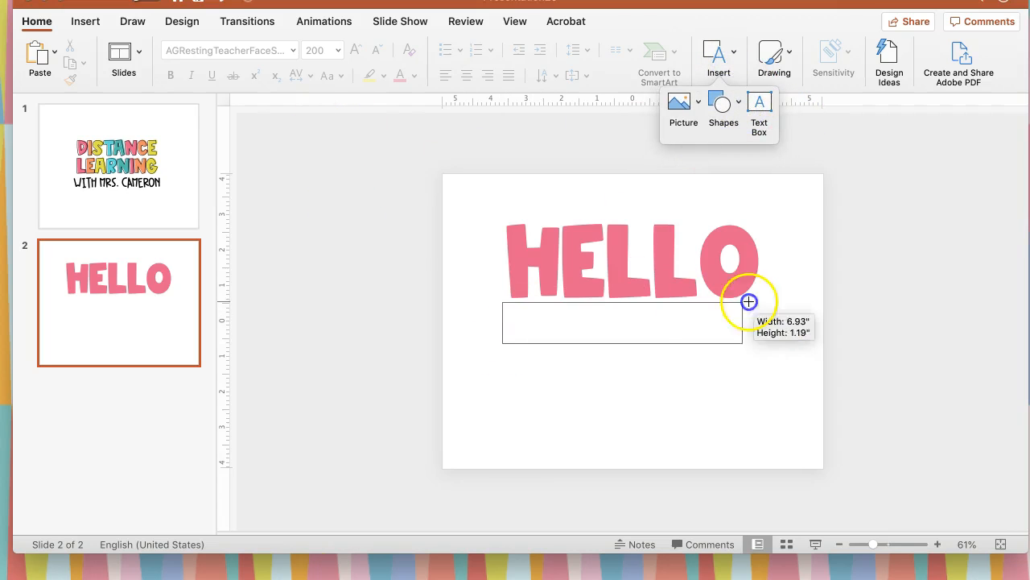
pyautogui.moveTo(500, 300); pyautogui.dragTo(762, 343)
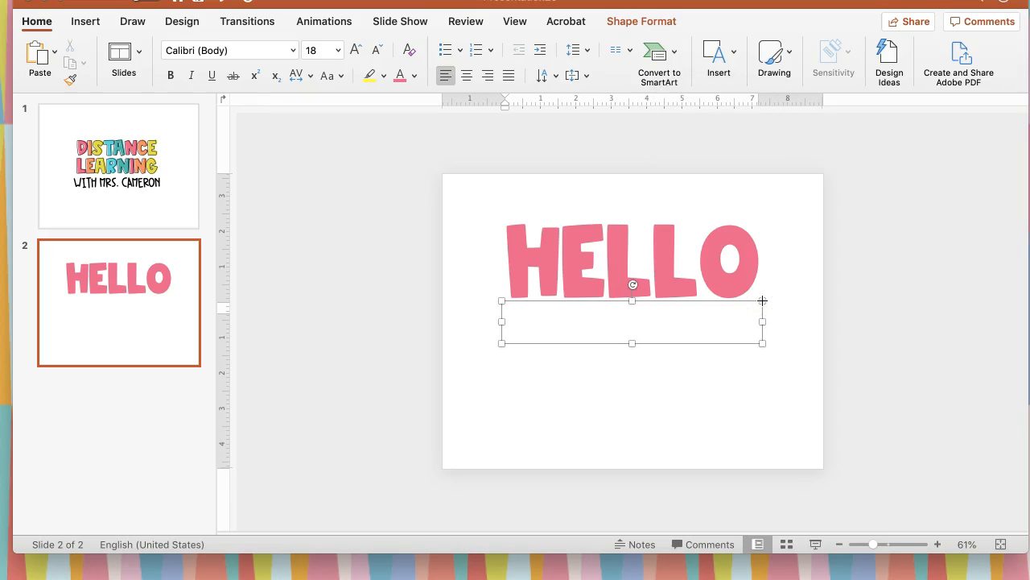
pyautogui.click(505, 321)
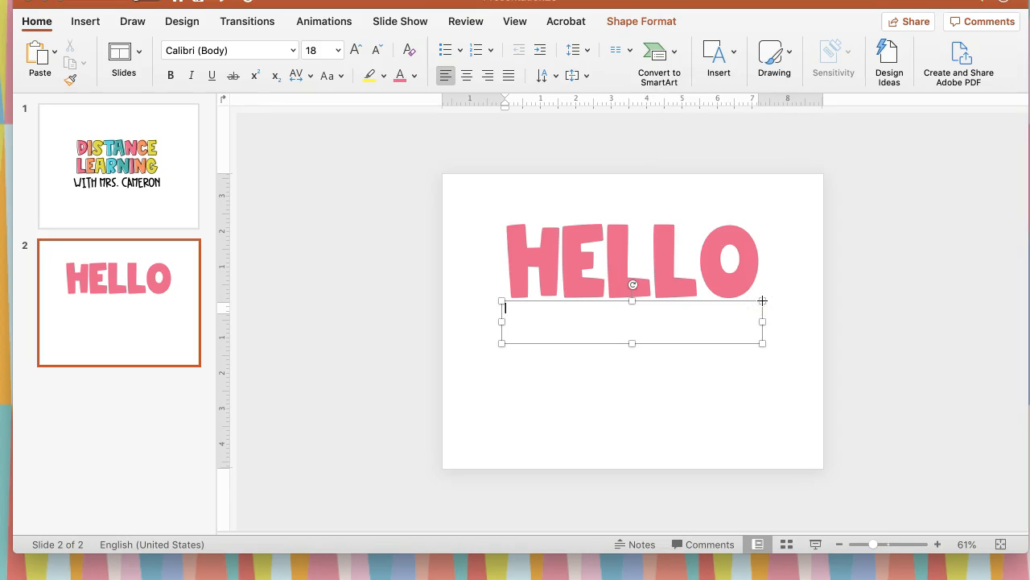
pyautogui.write('HOPE YOU HAVE A GREAT DAY')
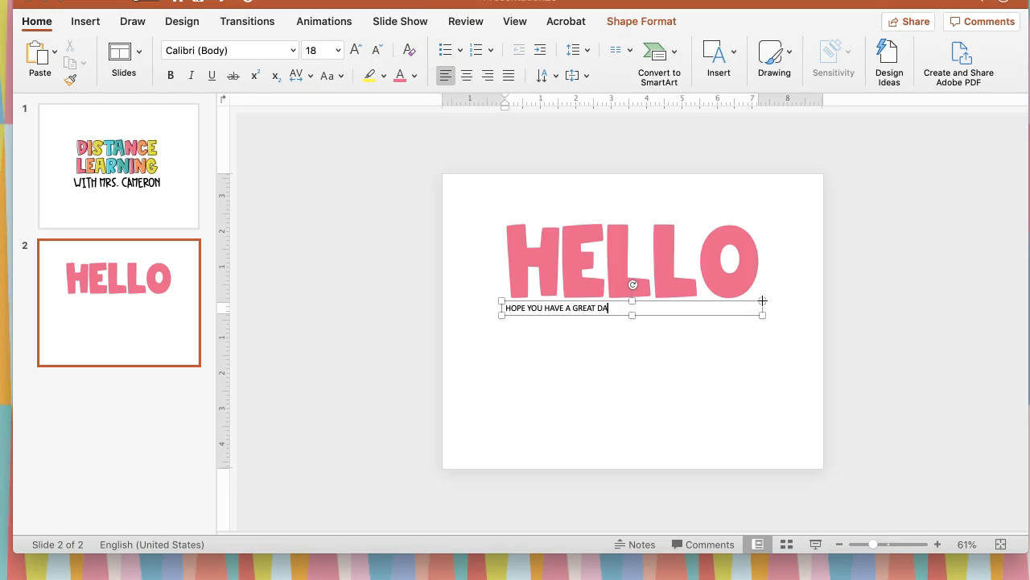
pyautogui.write('Y!')
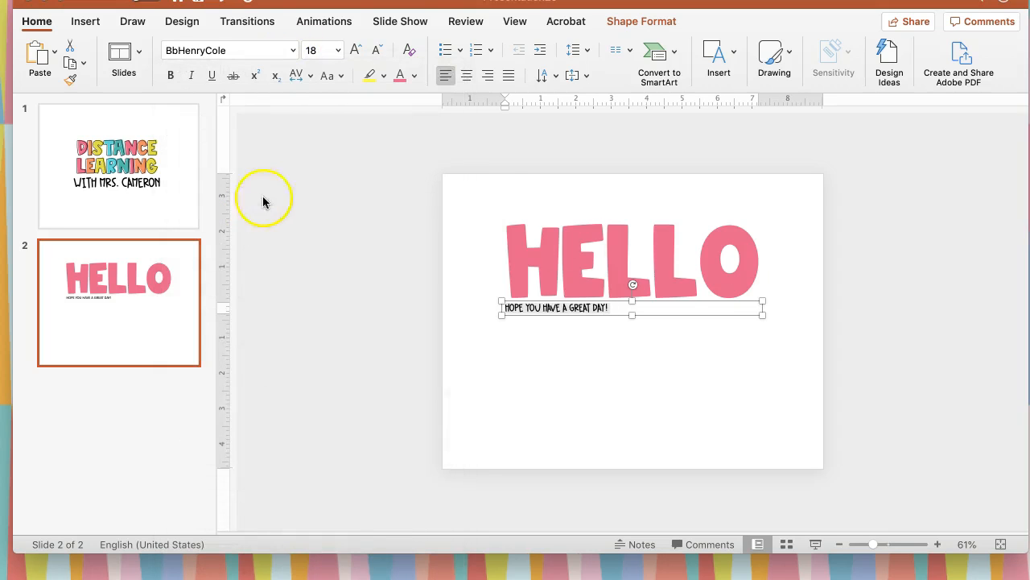
# - Enlarge the tagline font to 40 and review the result
pyautogui.click(355, 50)
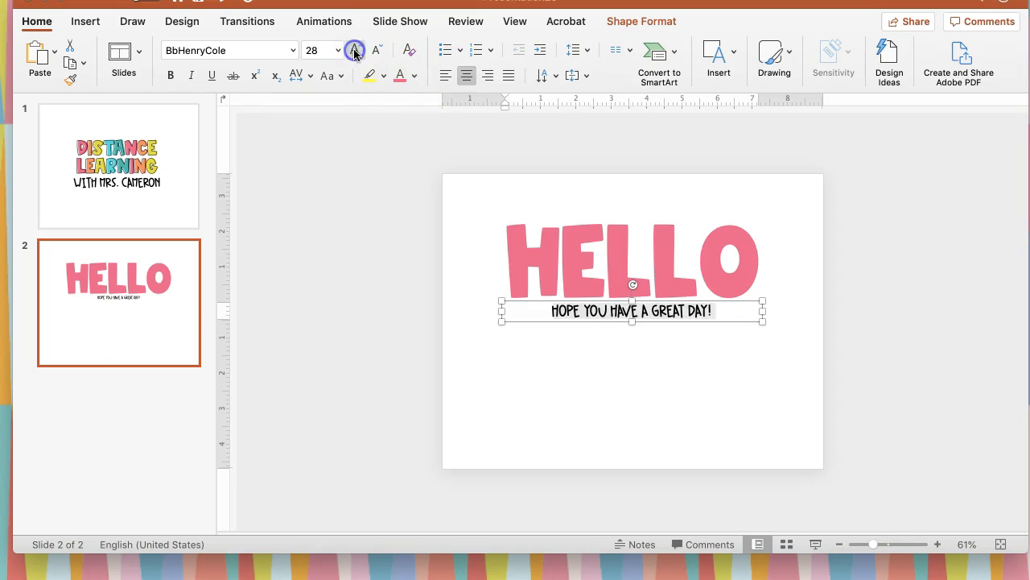
pyautogui.click(355, 50)
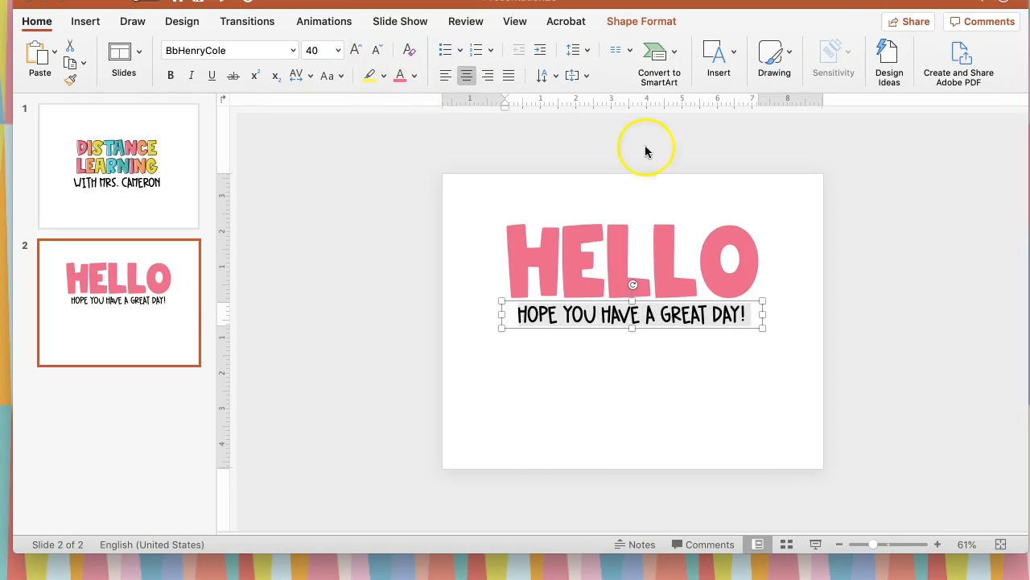
pyautogui.click(693, 314)
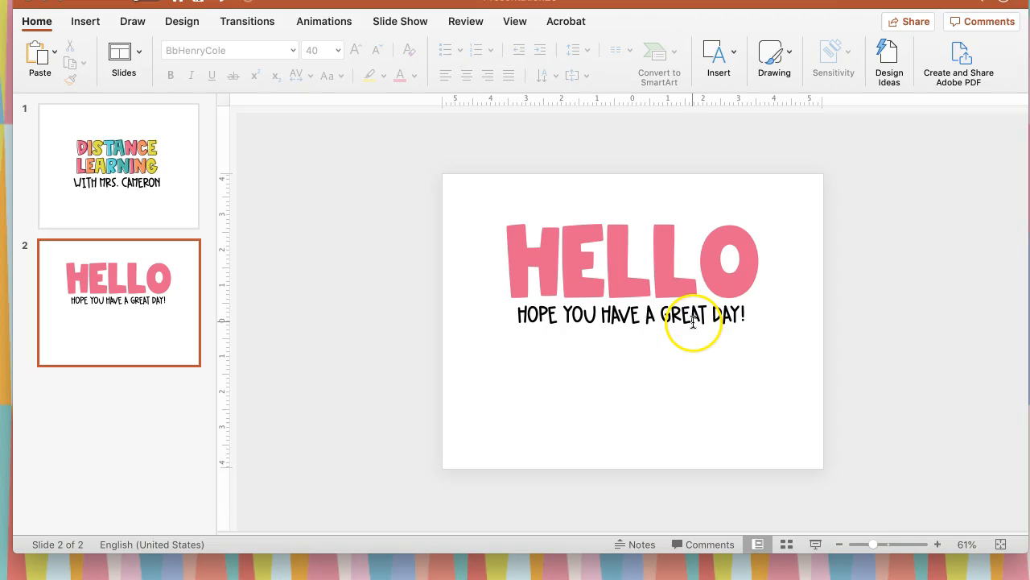
pyautogui.moveTo(868, 310)
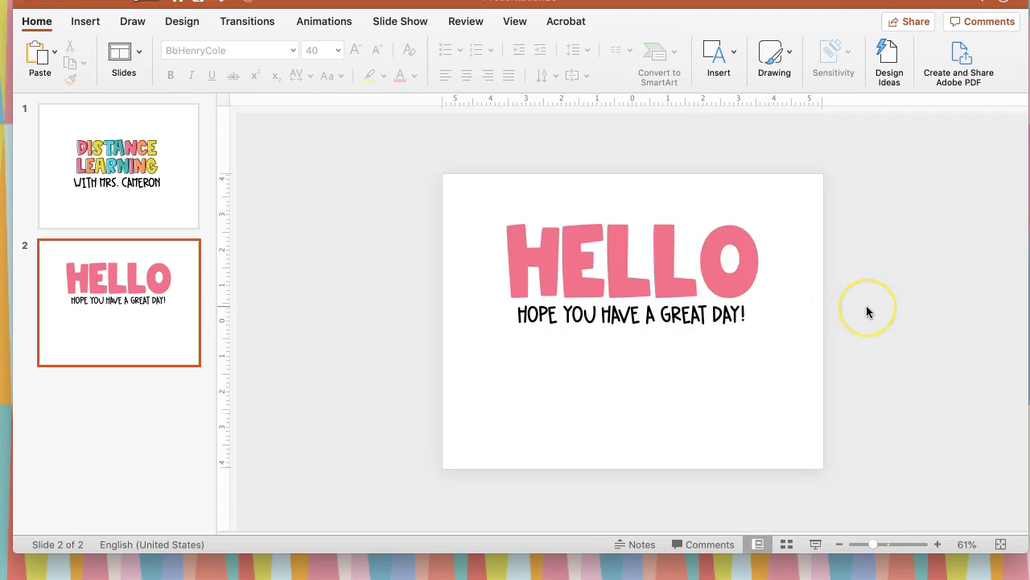
pyautogui.moveTo(869, 312)
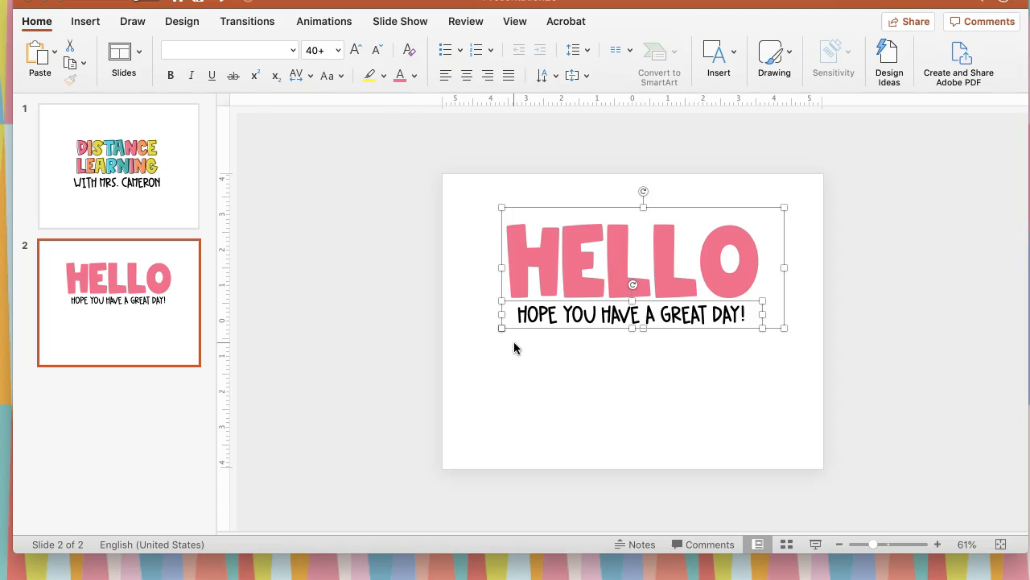
# - Select HELLO with its tagline and save the grouped graphic as a picture
pyautogui.click(644, 258)
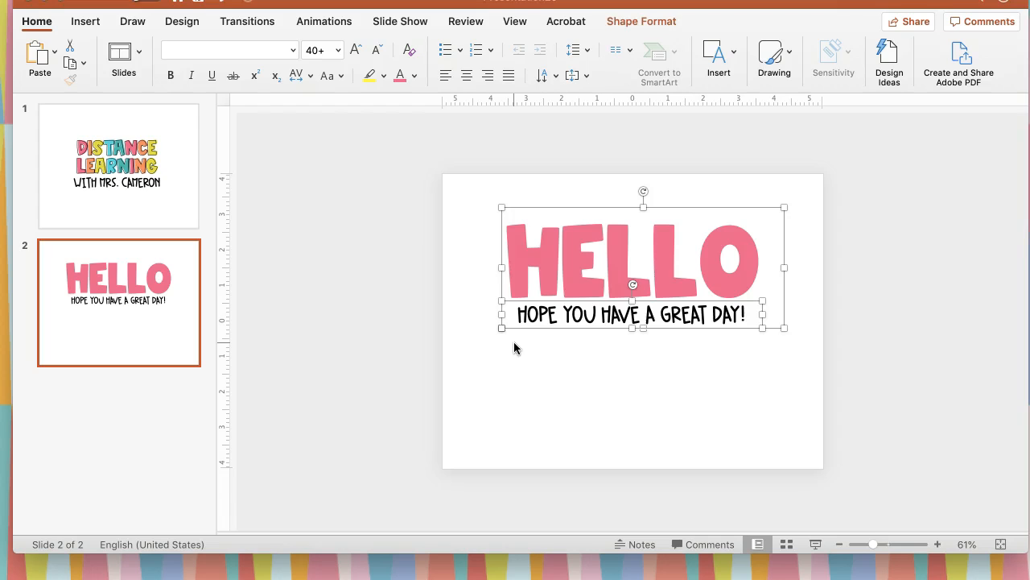
pyautogui.moveTo(597, 302)
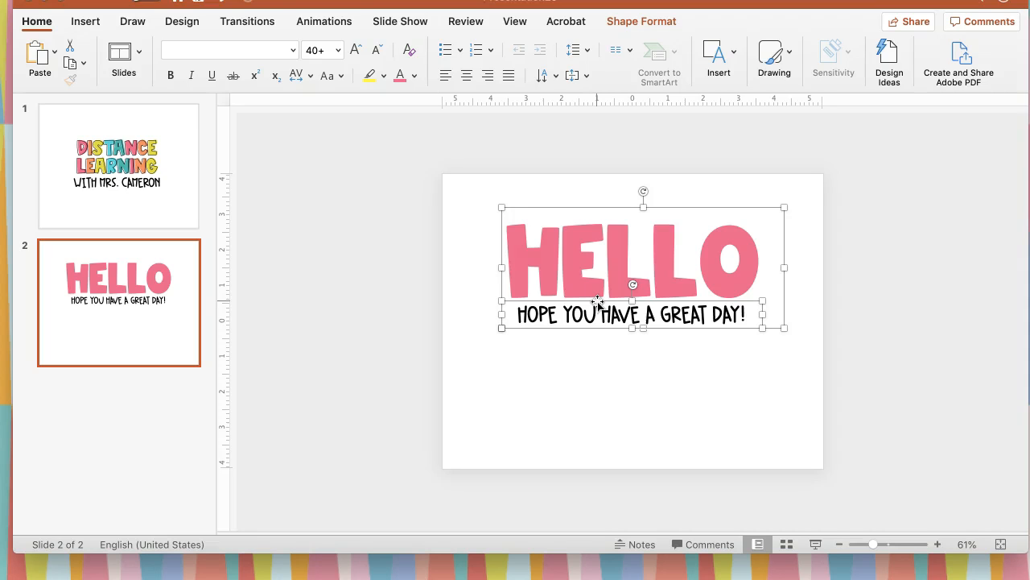
pyautogui.rightClick(596, 302)
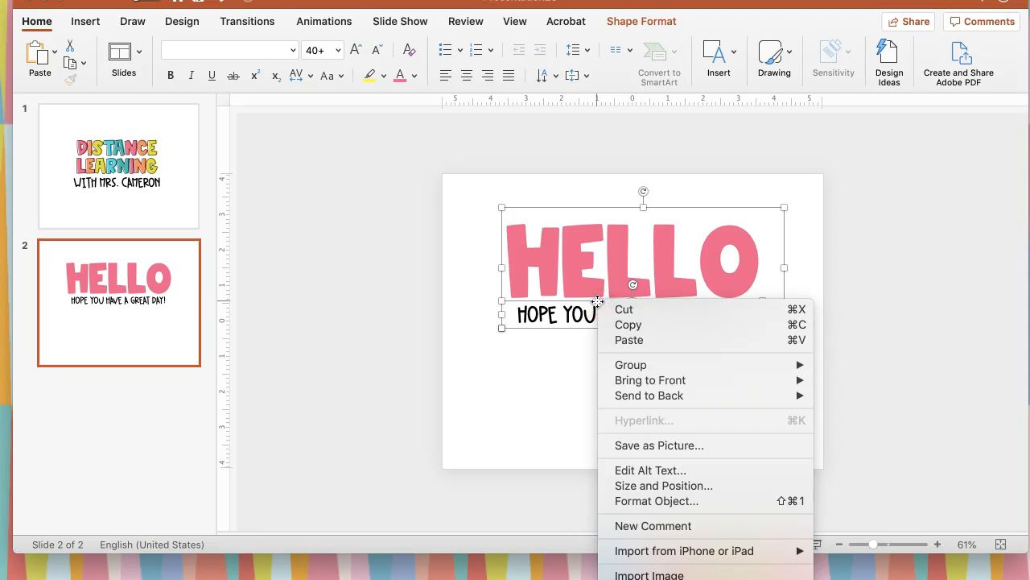
pyautogui.click(659, 445)
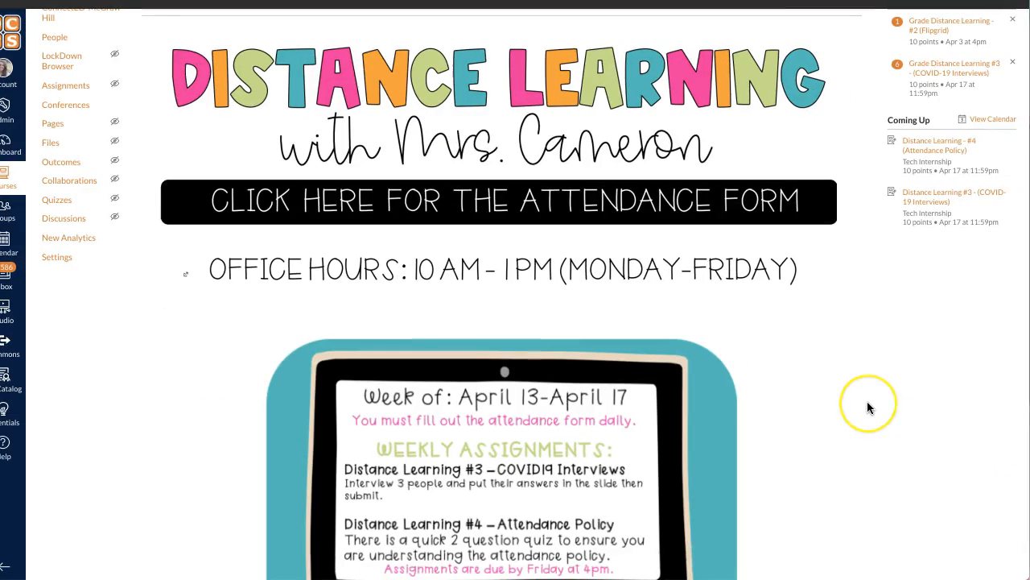
pyautogui.moveTo(869, 408)
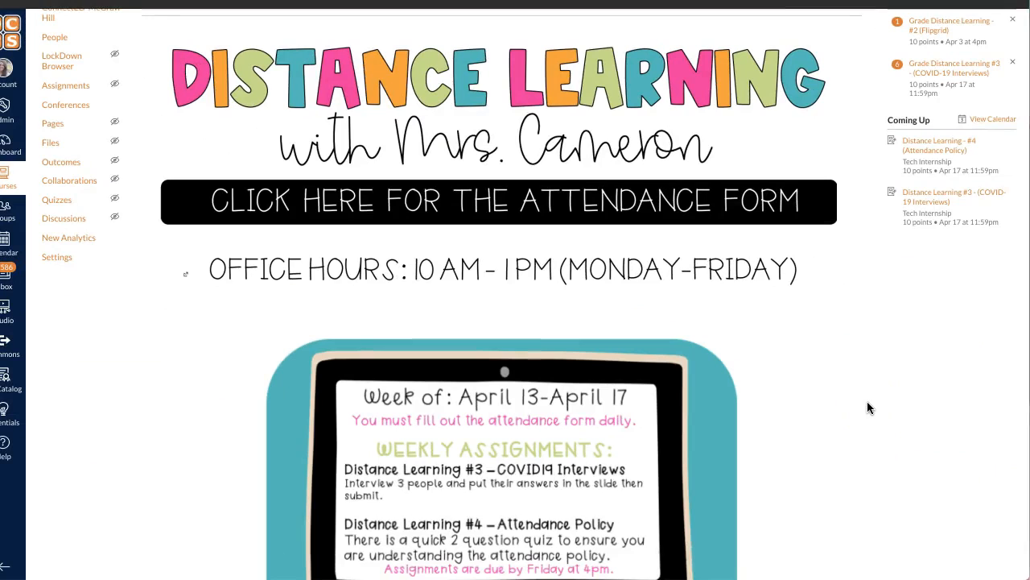
# - Scroll to the top of the Canvas course home page and enter edit mode
pyautogui.scroll(3)
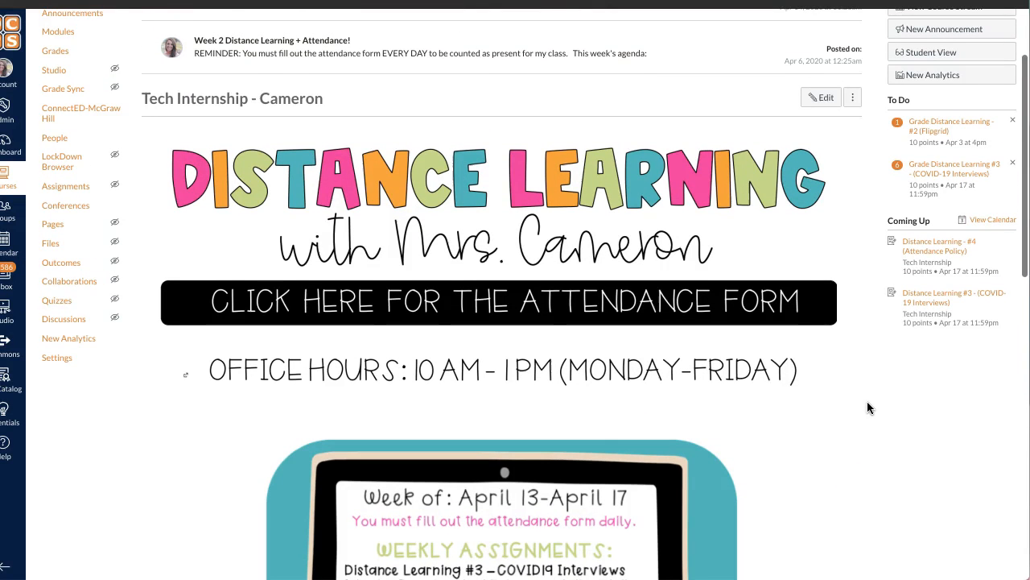
pyautogui.moveTo(803, 430)
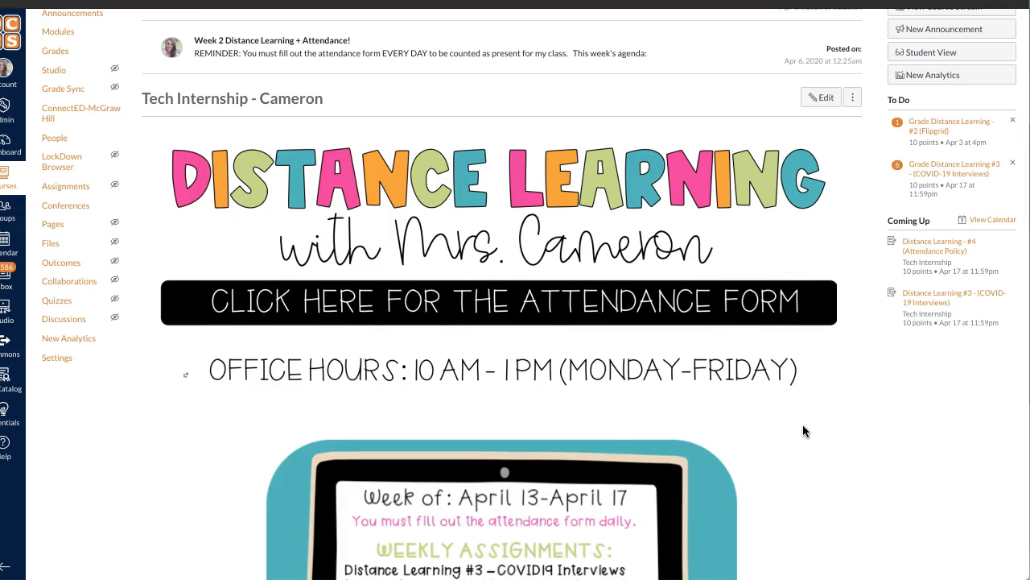
pyautogui.moveTo(805, 131)
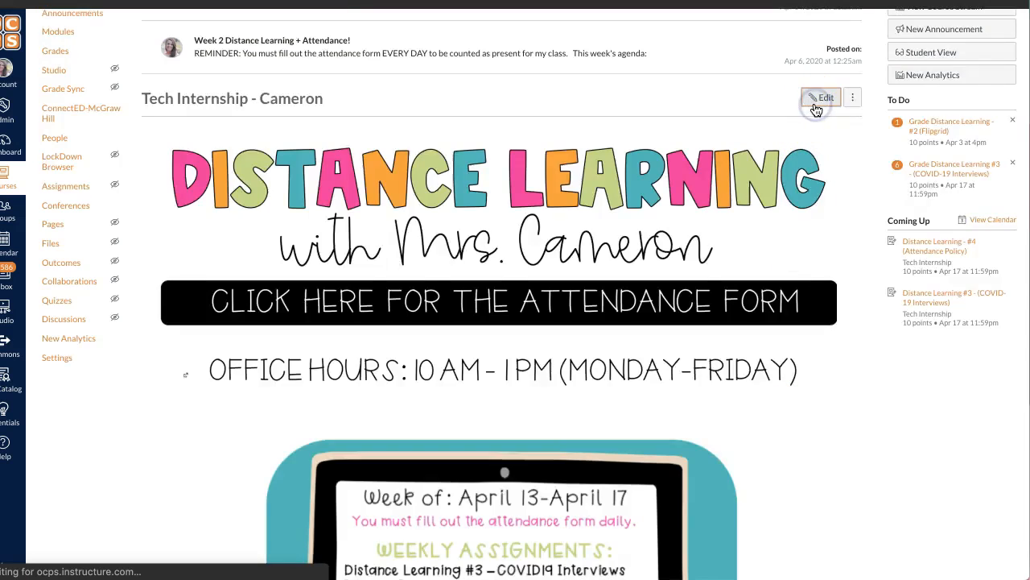
pyautogui.click(821, 98)
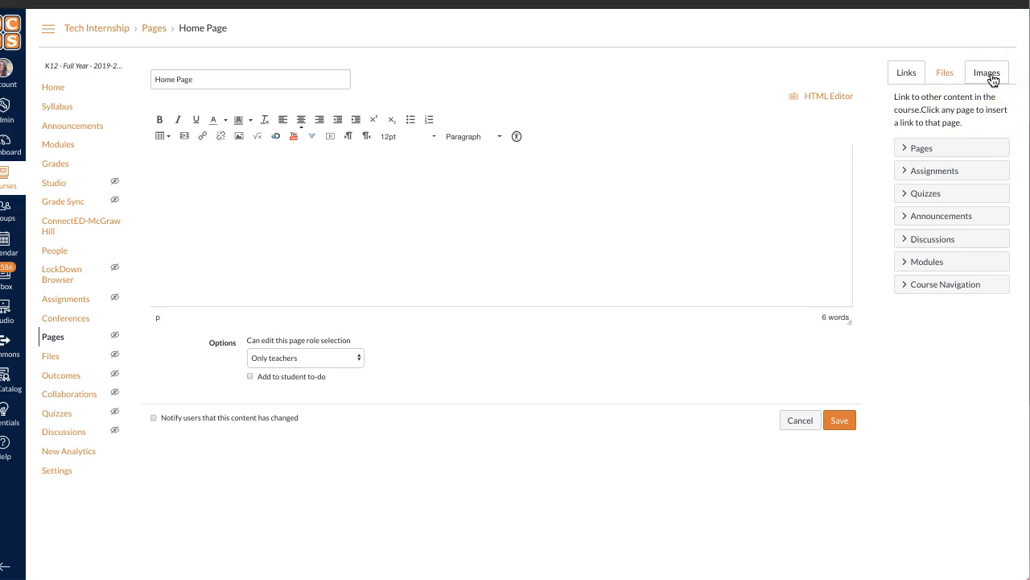
# - Upload HELLO.png as a decorative image with alt text HELLOMESSAGE, then shrink it
pyautogui.click(986, 73)
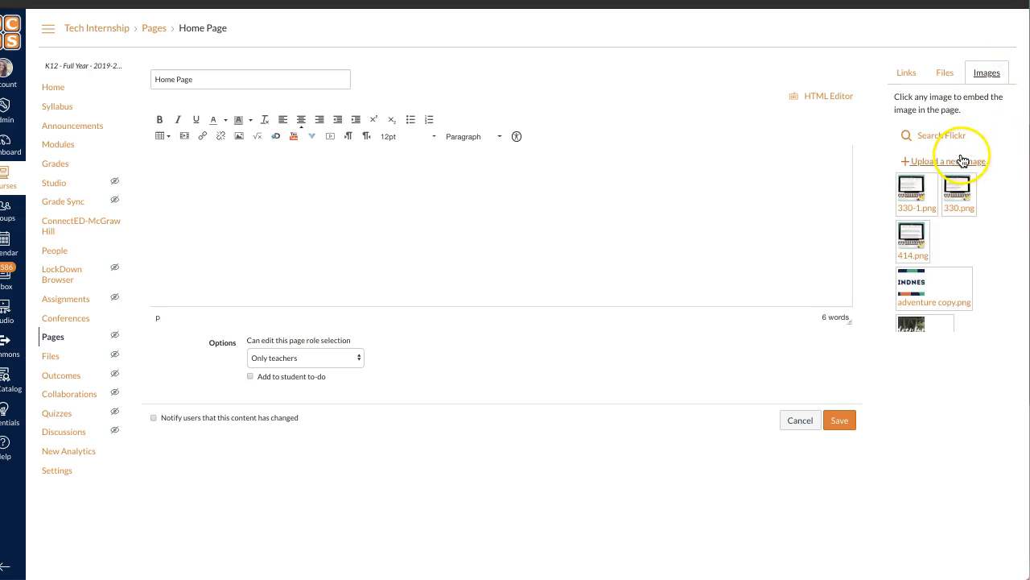
pyautogui.click(949, 161)
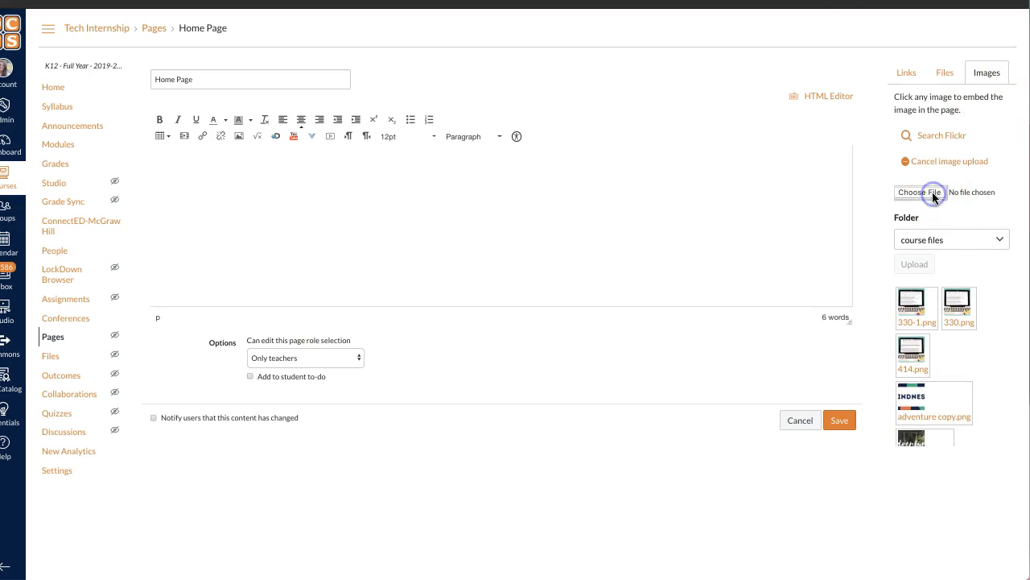
pyautogui.click(919, 192)
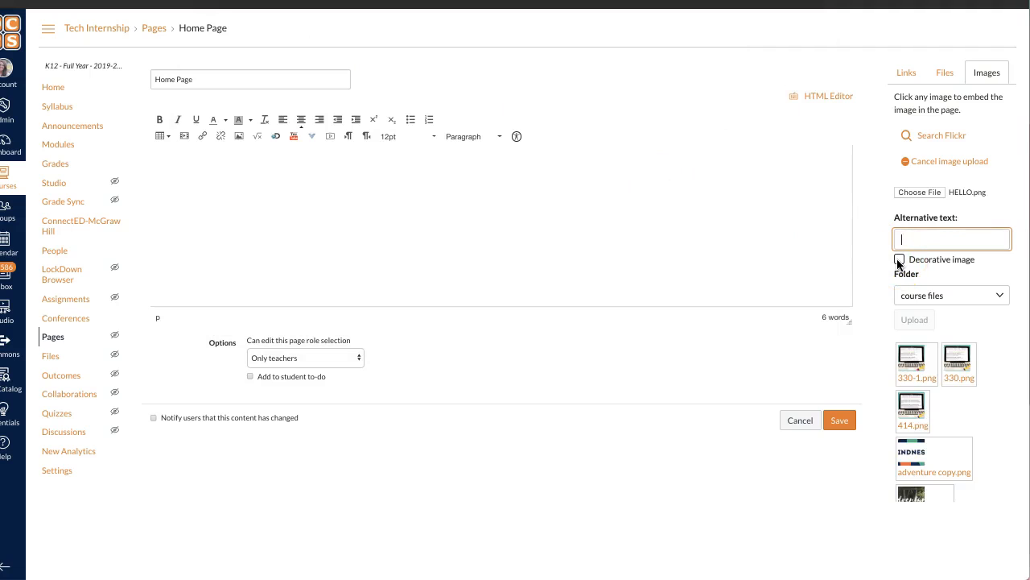
pyautogui.write('HELLO')
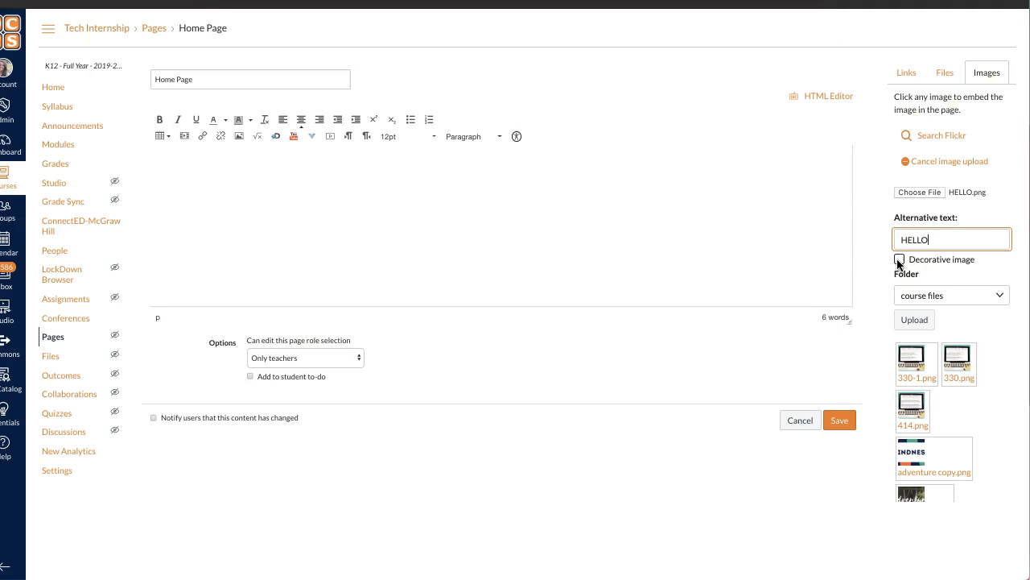
pyautogui.write('ME')
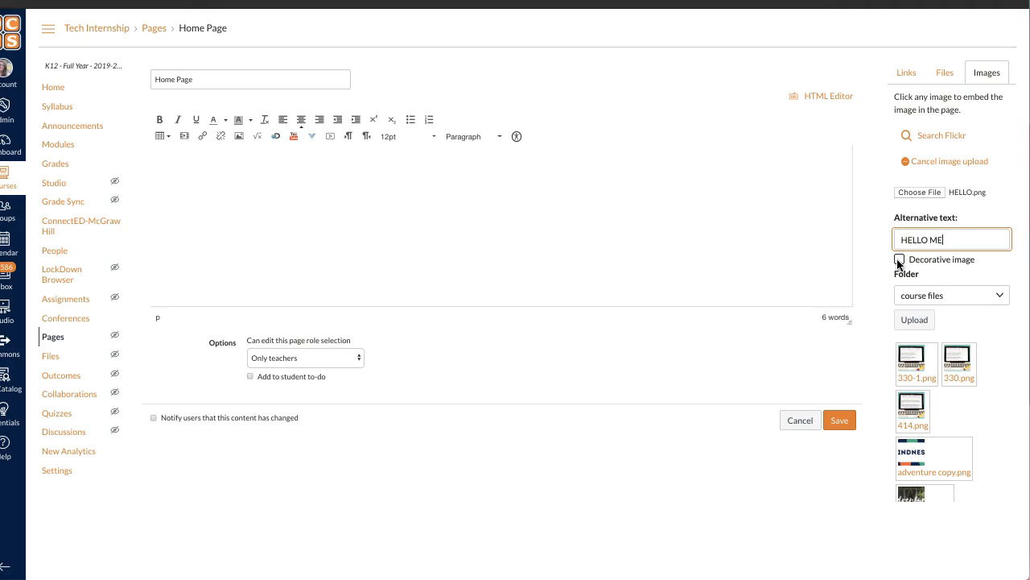
pyautogui.write('SSAGE')
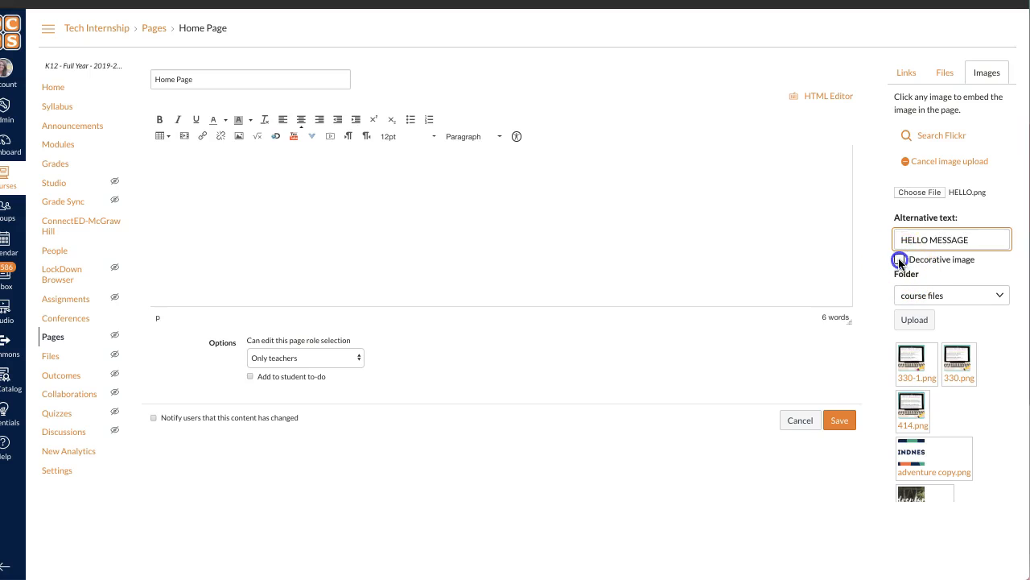
pyautogui.click(899, 259)
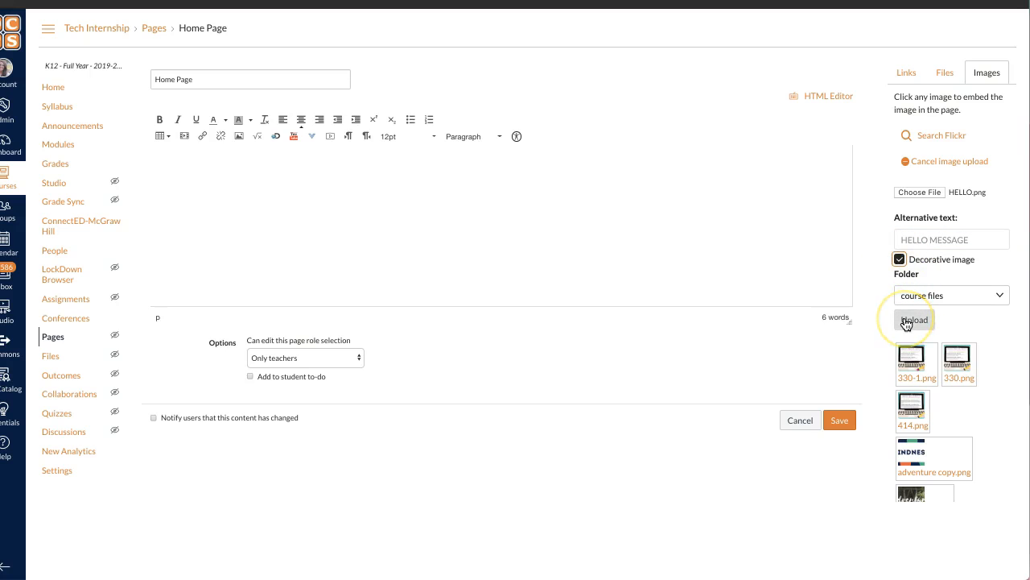
pyautogui.click(911, 319)
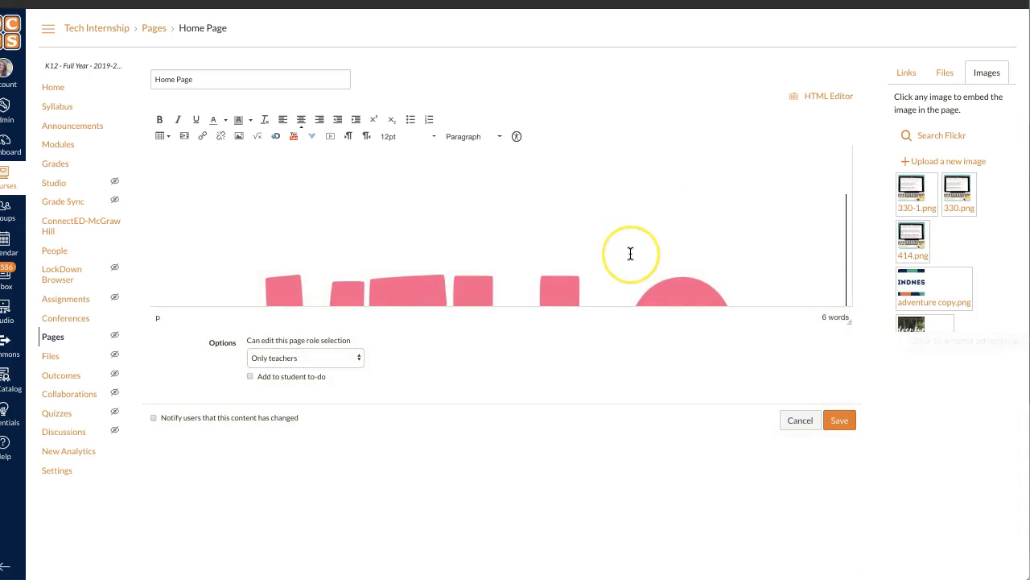
pyautogui.moveTo(630, 254)
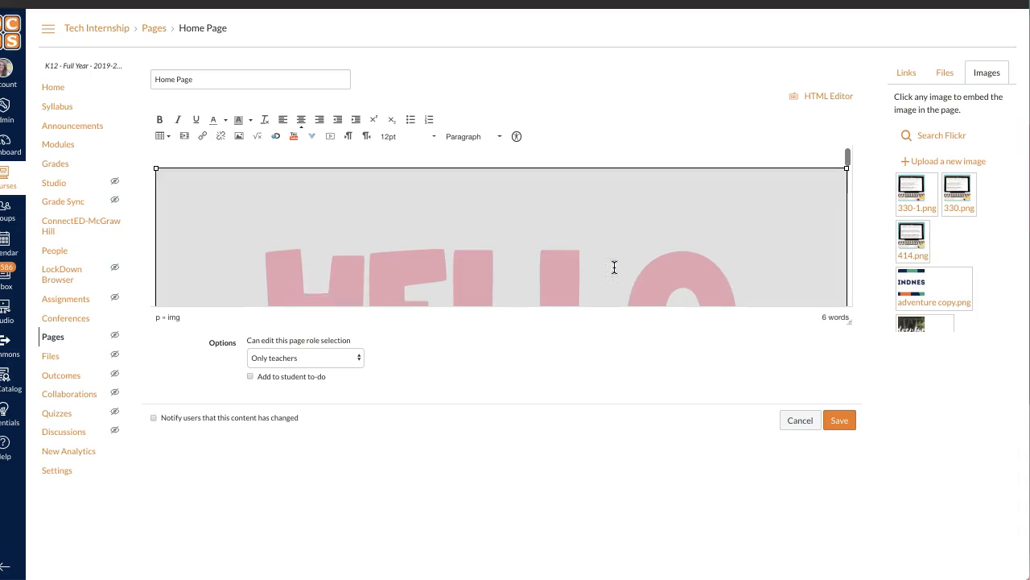
pyautogui.click(368, 265)
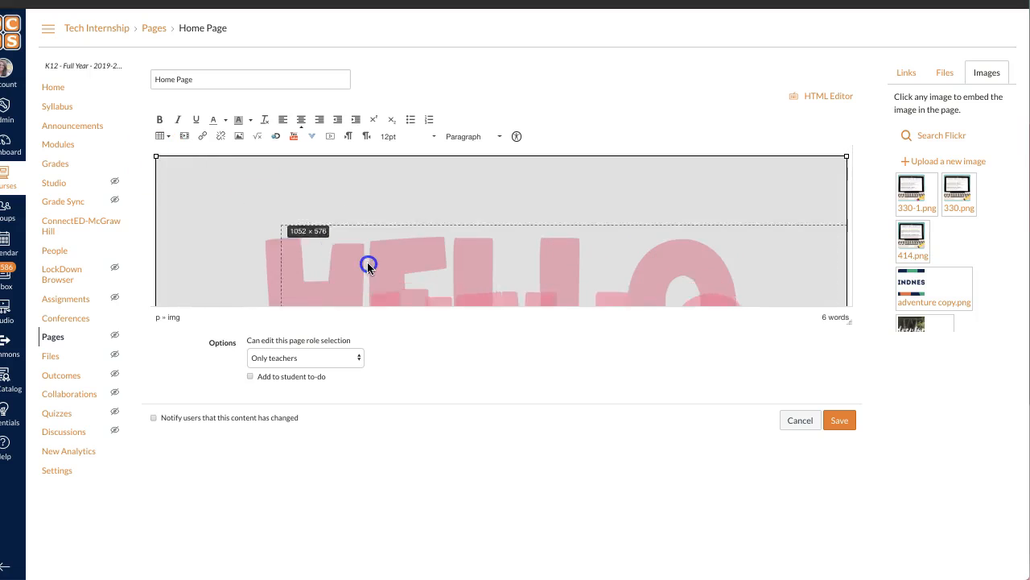
pyautogui.moveTo(369, 264); pyautogui.dragTo(273, 196)
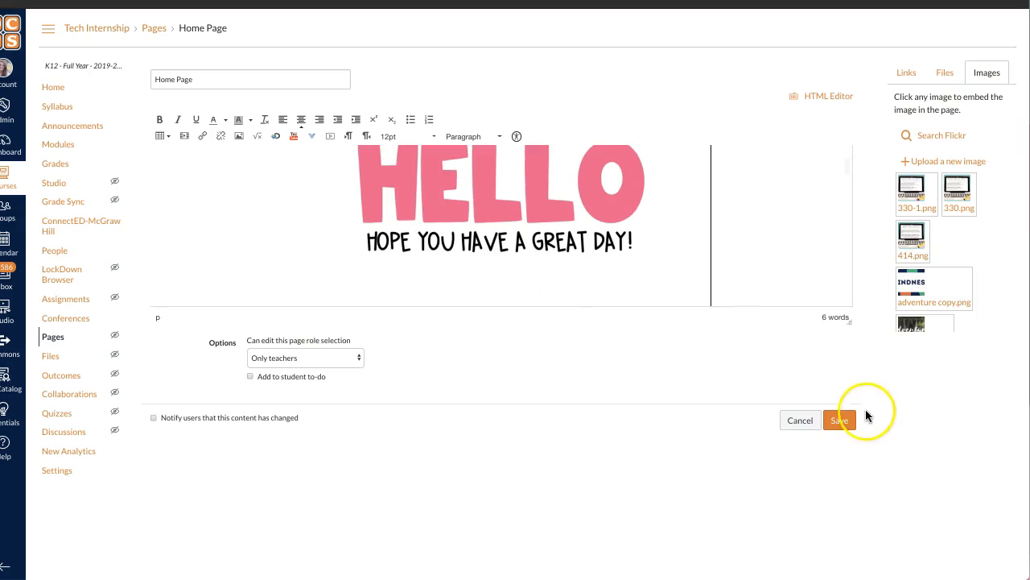
# - Save the edited Canvas home page and scroll down to view it
pyautogui.click(839, 420)
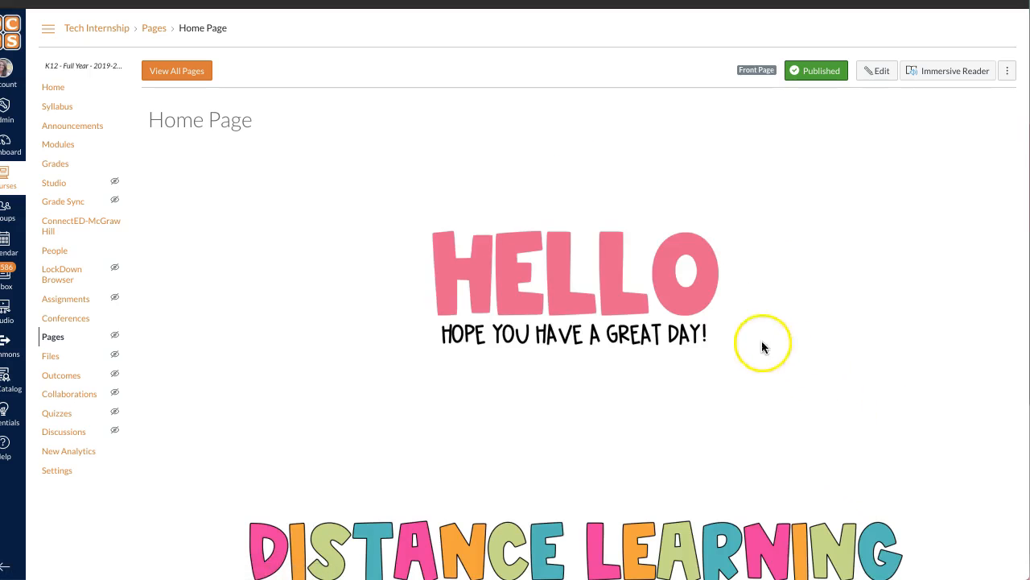
pyautogui.moveTo(785, 265)
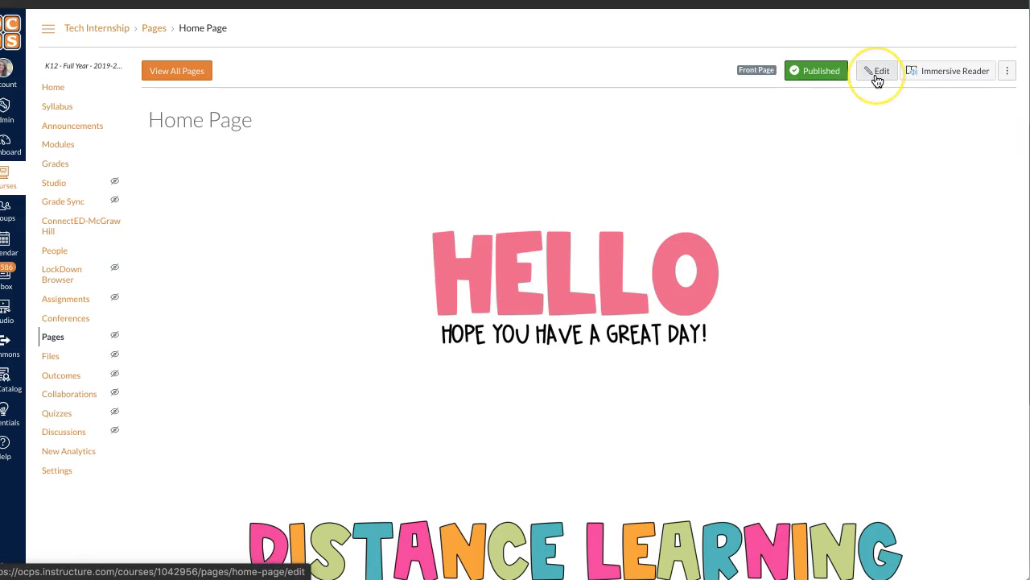
pyautogui.moveTo(843, 384)
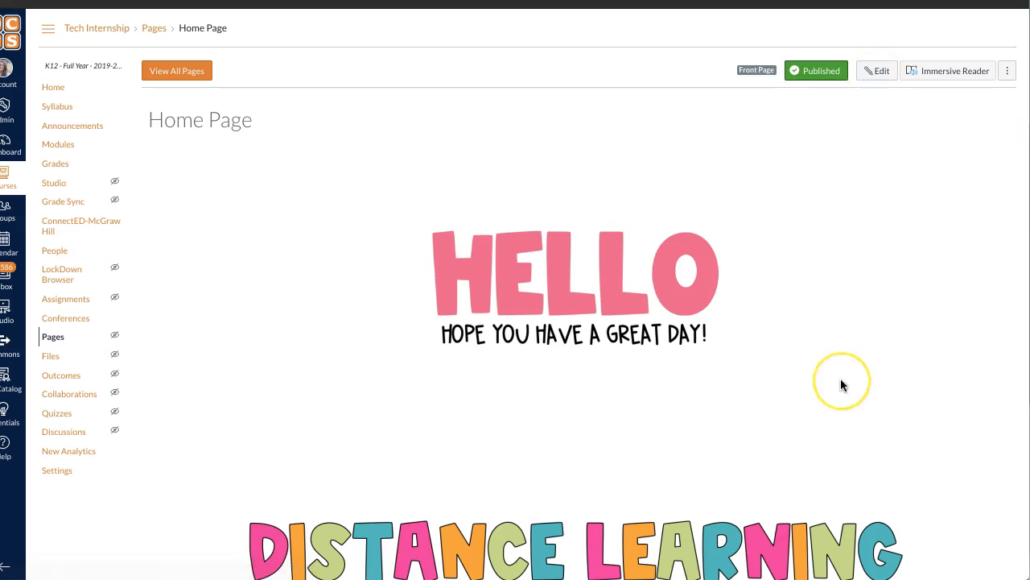
pyautogui.scroll(-3)
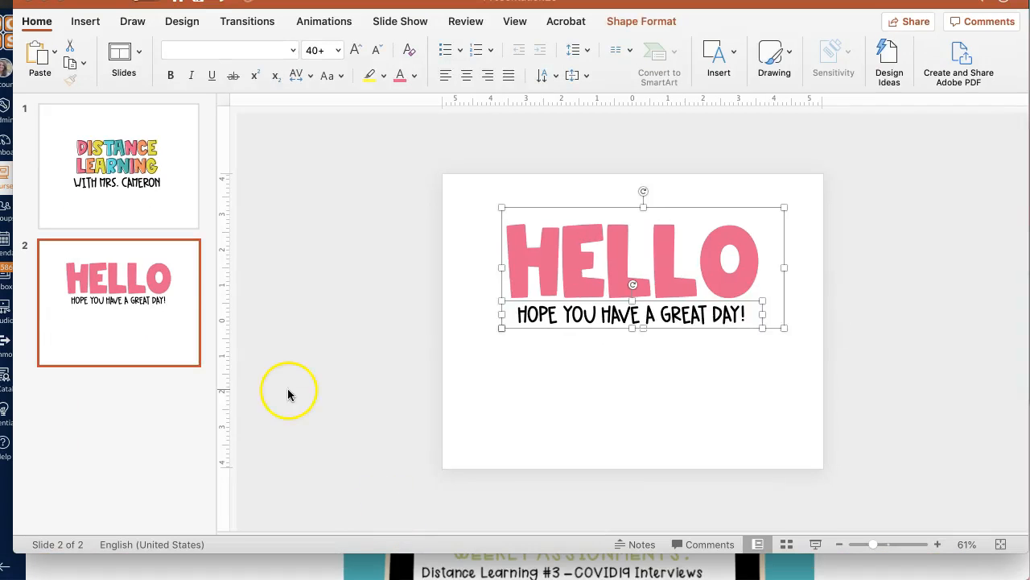
# - Add a blank third slide and draw a wide rectangle near its top
pyautogui.click(124, 61)
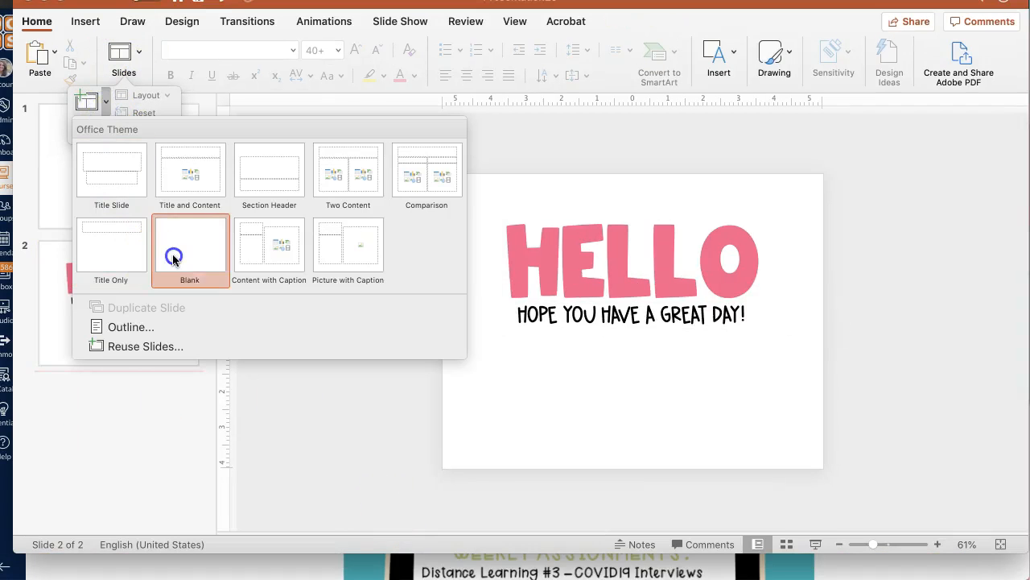
pyautogui.click(190, 244)
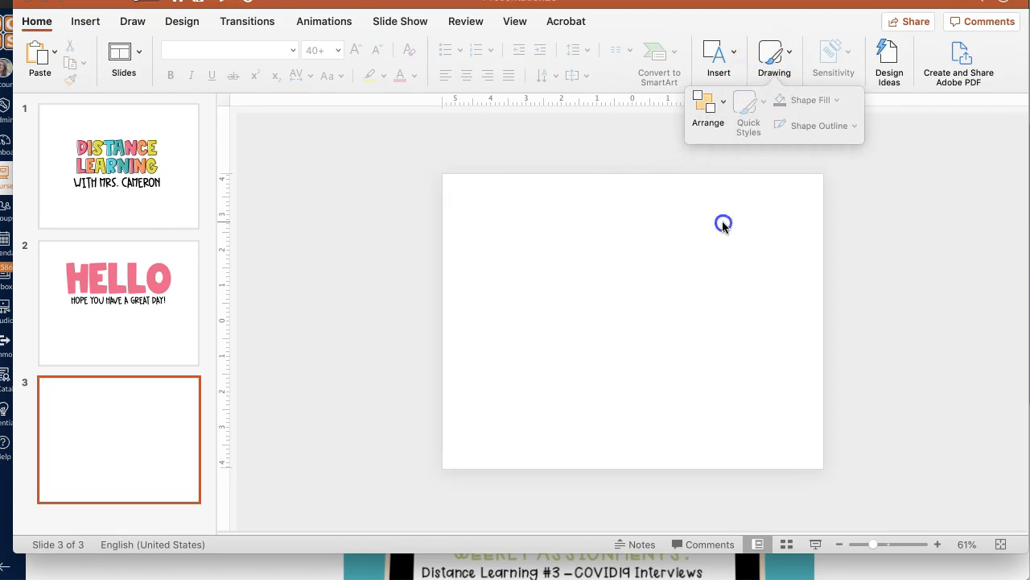
pyautogui.click(718, 58)
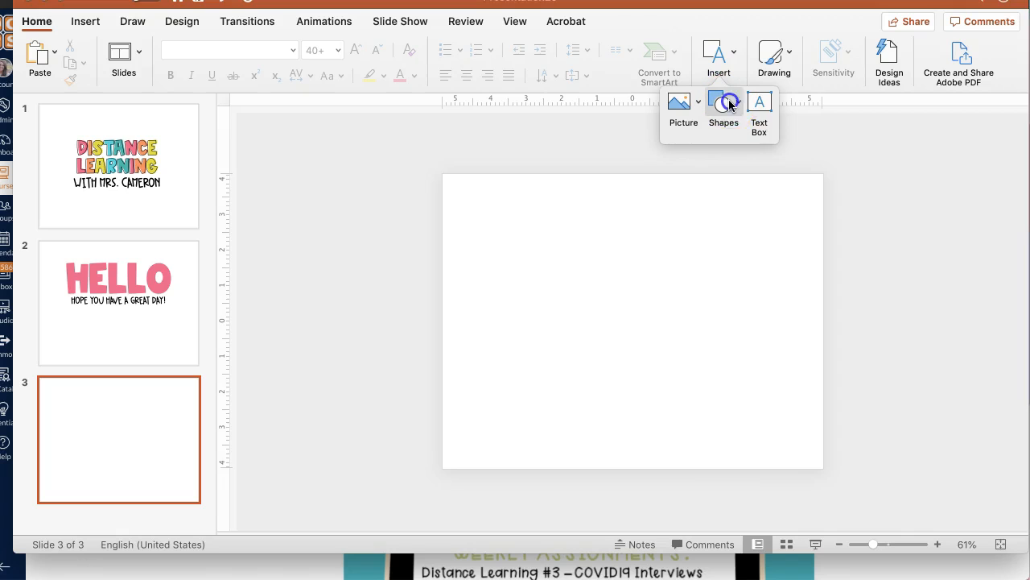
pyautogui.click(723, 109)
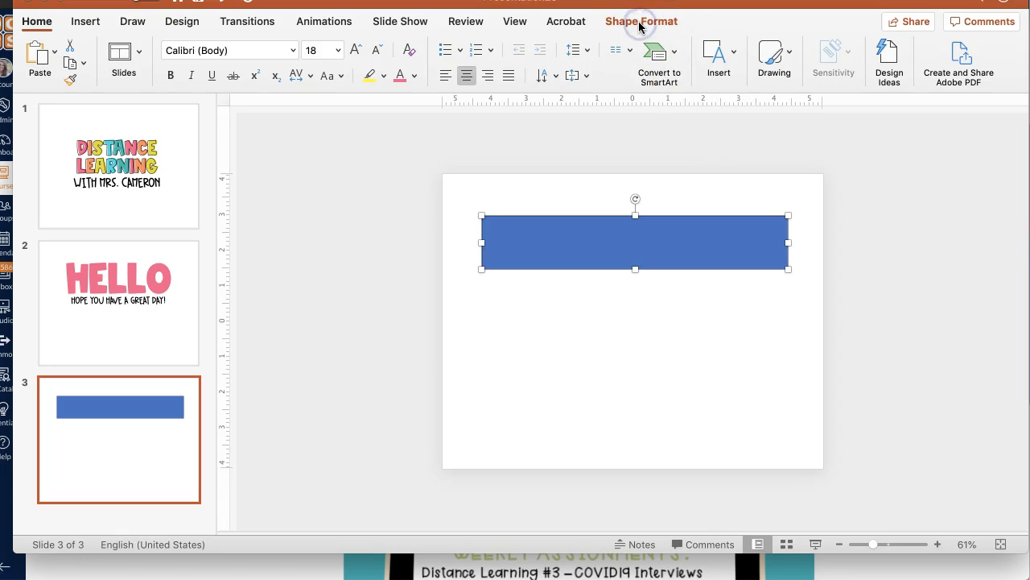
# - Make the rectangle solid black with no outline
pyautogui.click(642, 21)
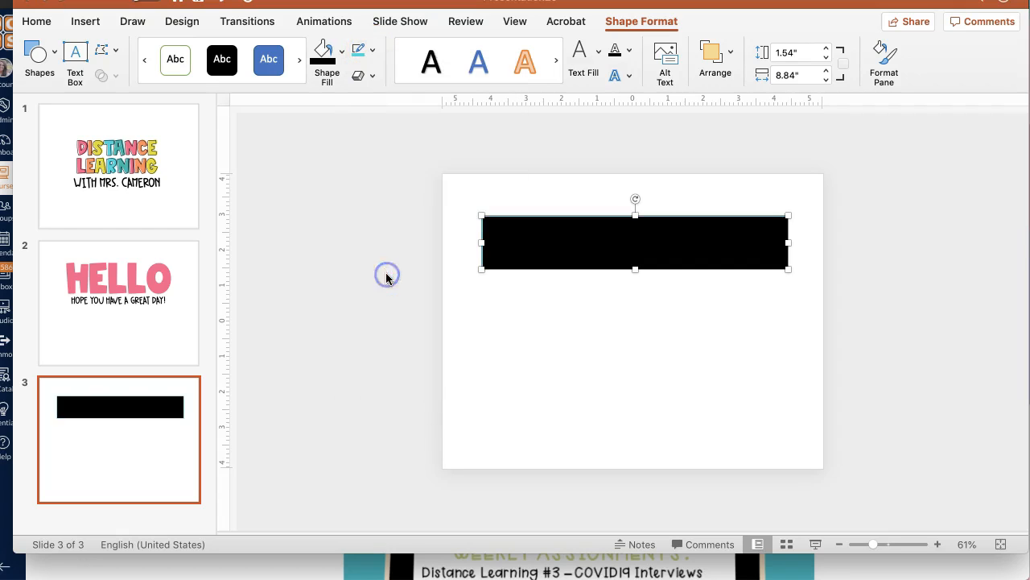
pyautogui.click(373, 50)
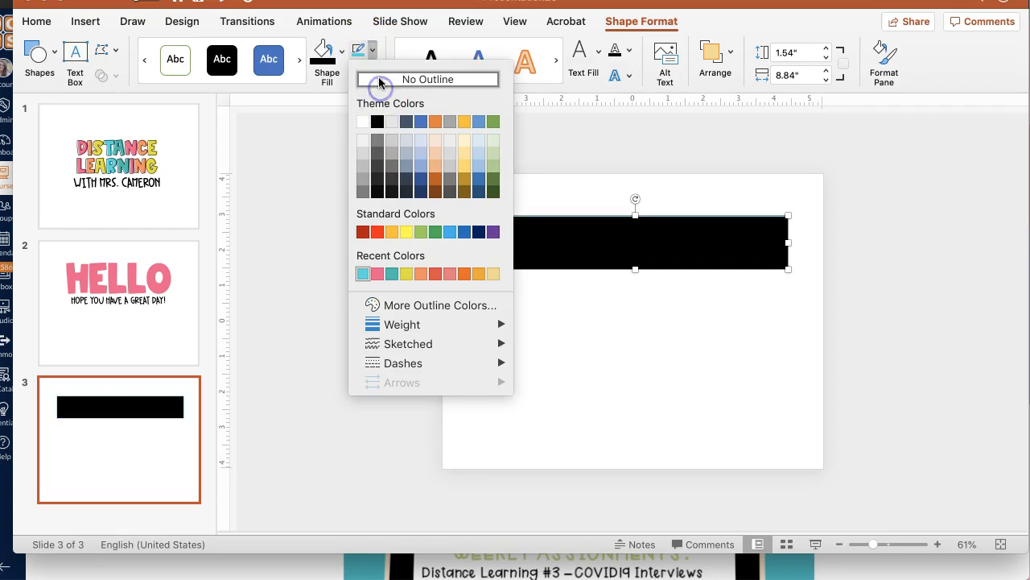
pyautogui.click(428, 78)
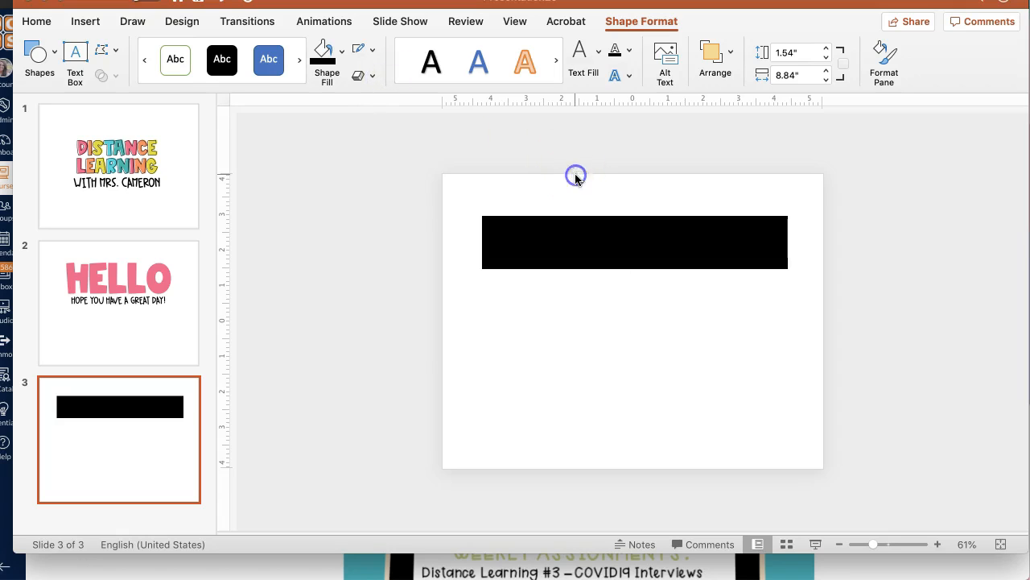
pyautogui.click(85, 21)
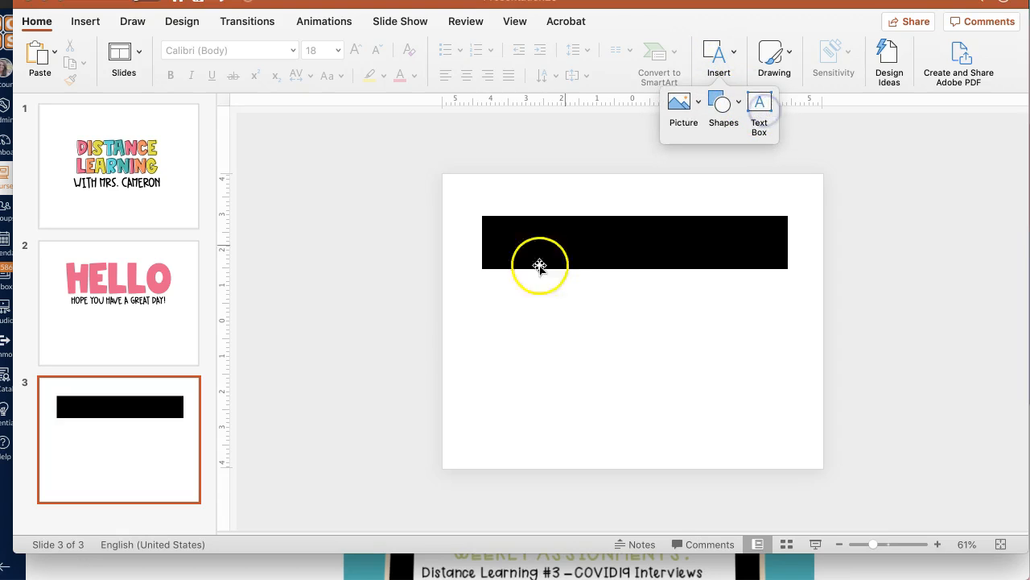
# - Add an ANNOUNCEMENTS text box in the bold rounded display font at size 66
pyautogui.click(39, 21)
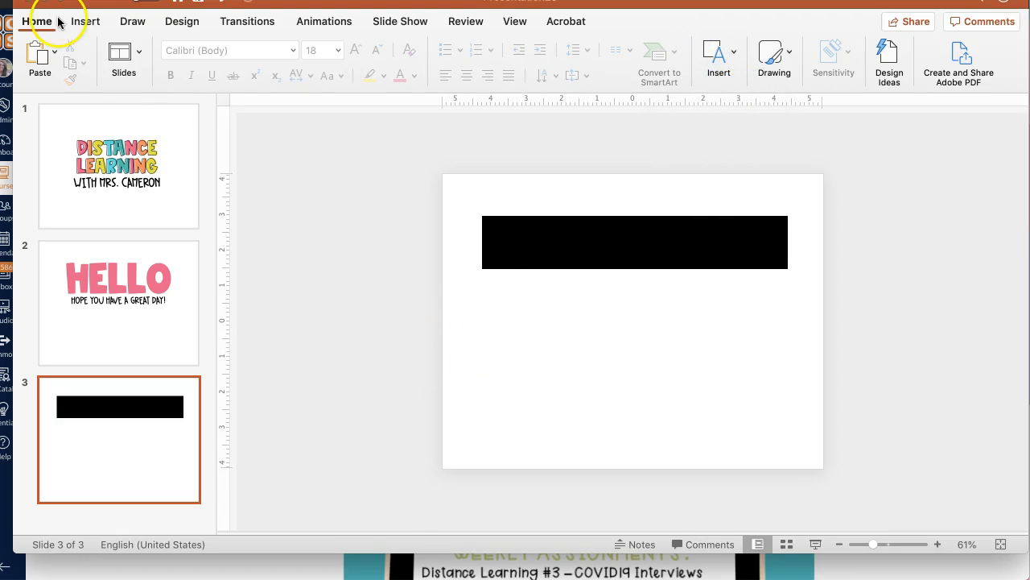
pyautogui.click(85, 21)
pyautogui.write('ANNOUNCEMENTS')
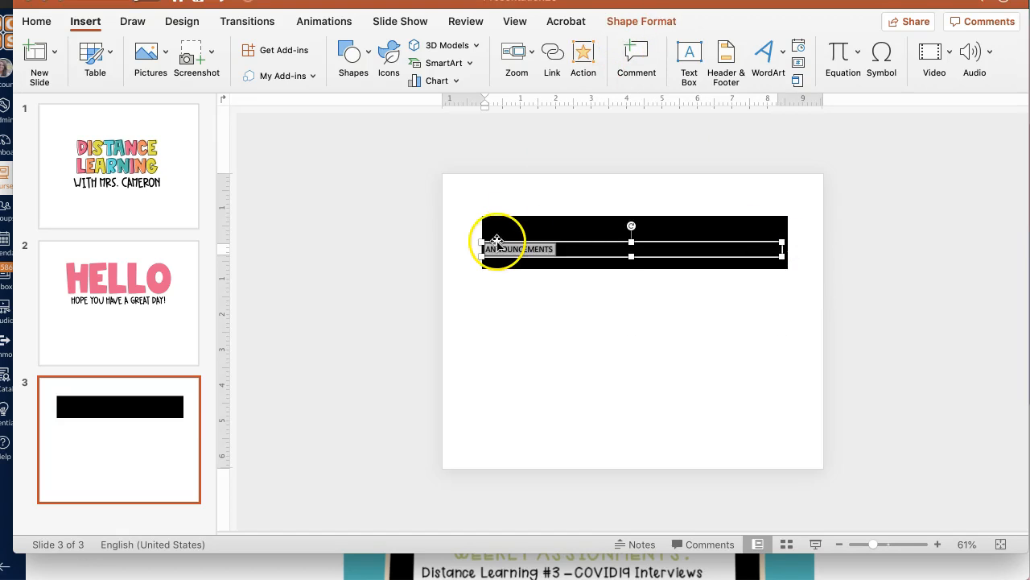
pyautogui.moveTo(410, 88)
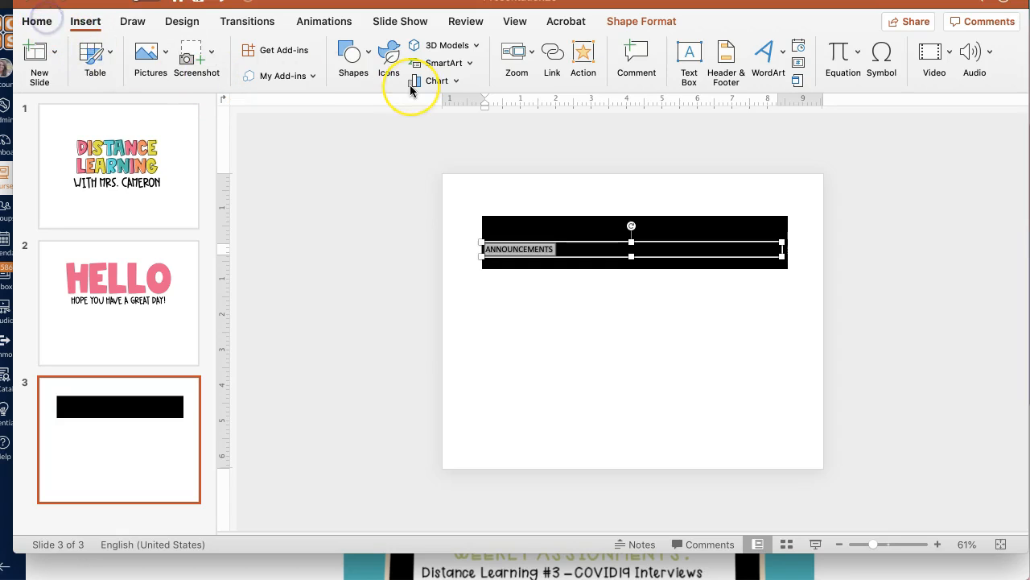
pyautogui.click(37, 21)
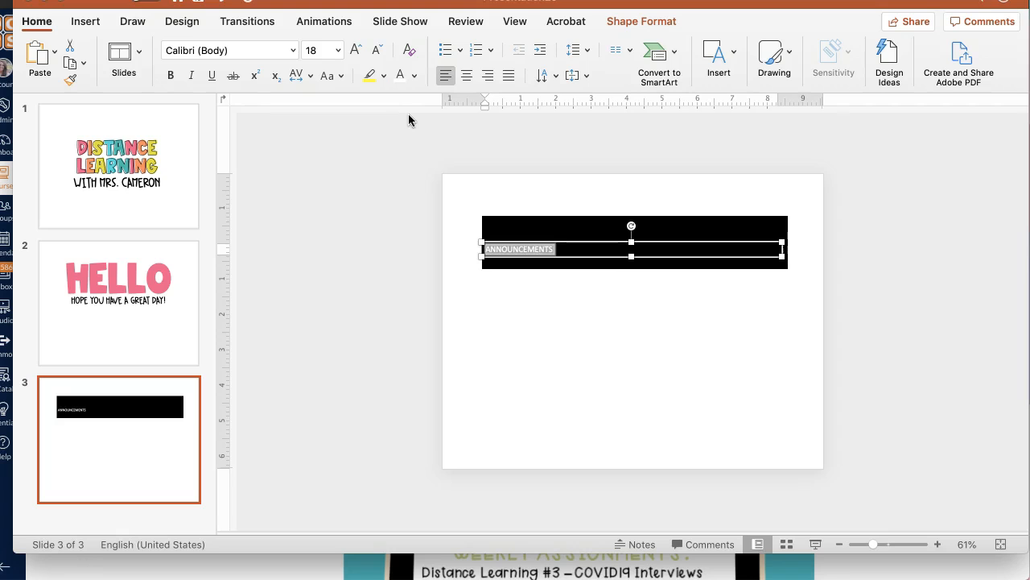
pyautogui.click(355, 50)
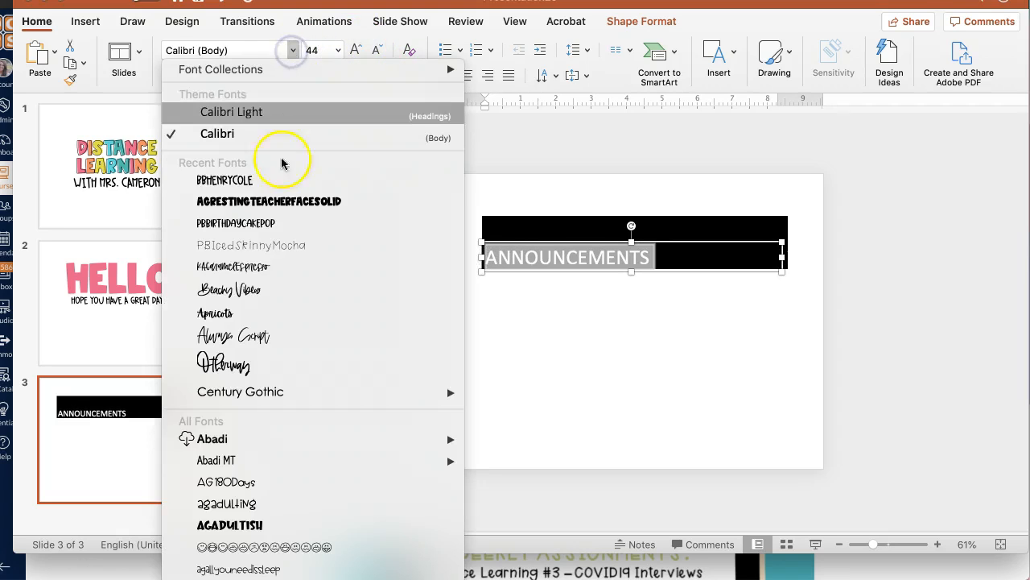
pyautogui.click(268, 201)
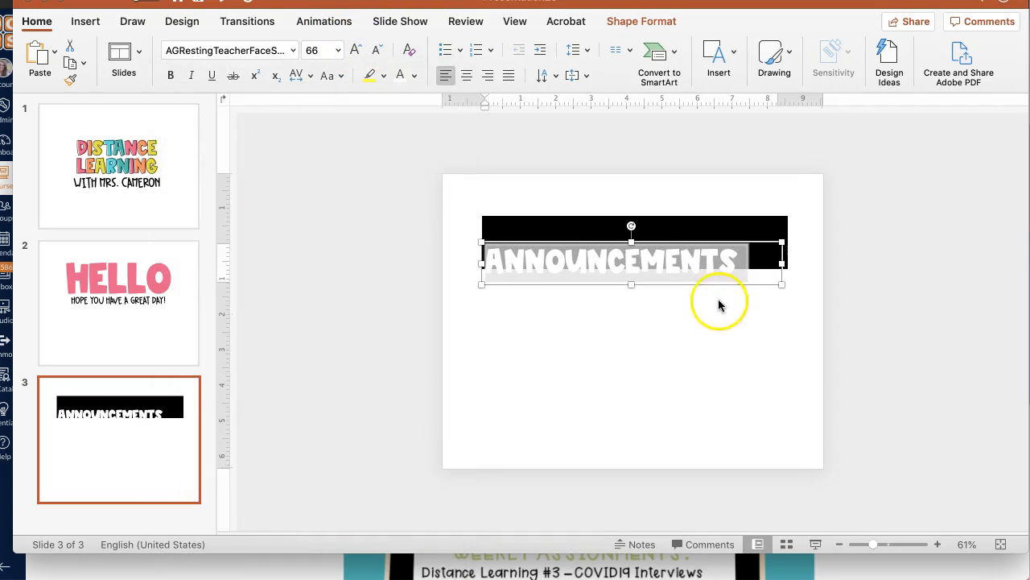
# - Stretch the ANNOUNCEMENTS text across the black bar and select both shapes
pyautogui.moveTo(632, 262); pyautogui.dragTo(650, 240)
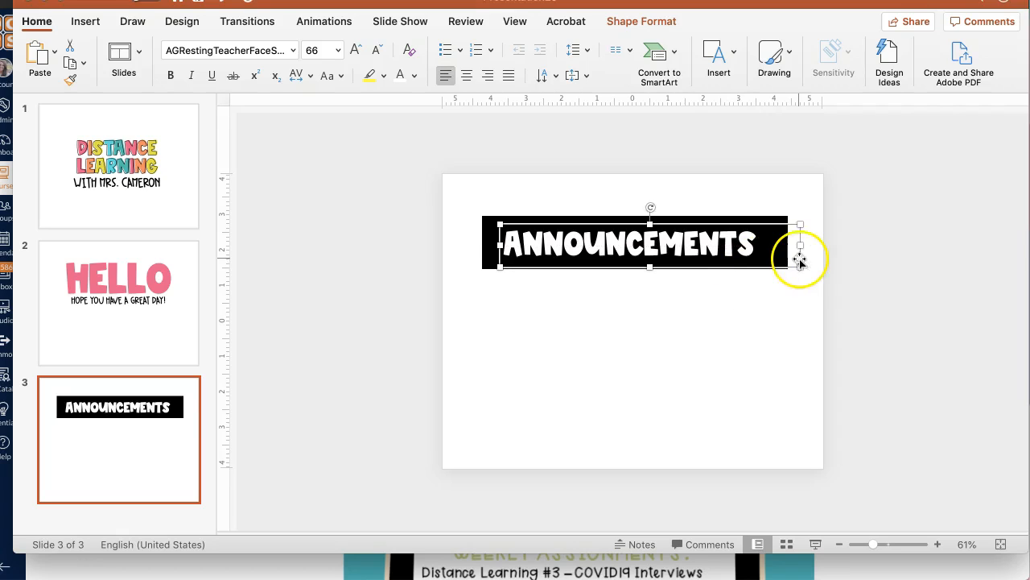
pyautogui.moveTo(799, 245); pyautogui.dragTo(777, 246)
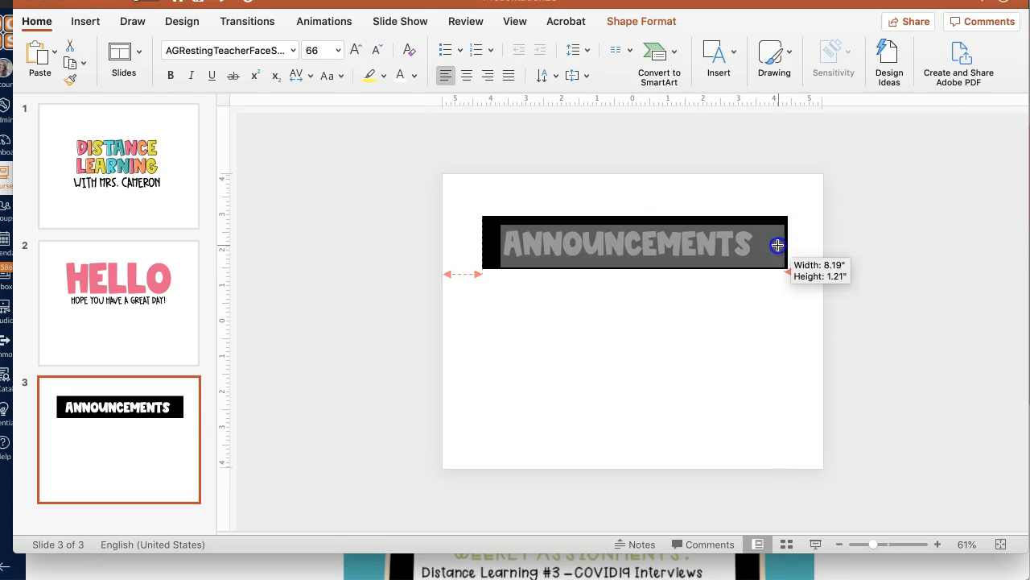
pyautogui.click(833, 310)
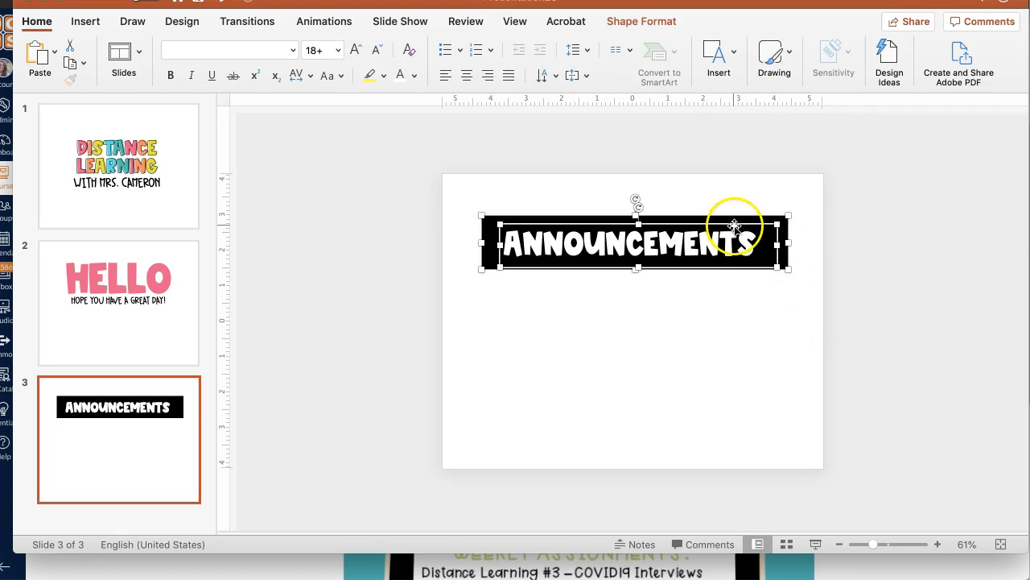
# - Save the ANNOUNCEMENTS button as a PNG on the Desktop, declining to overwrite
pyautogui.rightClick(732, 227)
pyautogui.write('ANNOUNC.png')
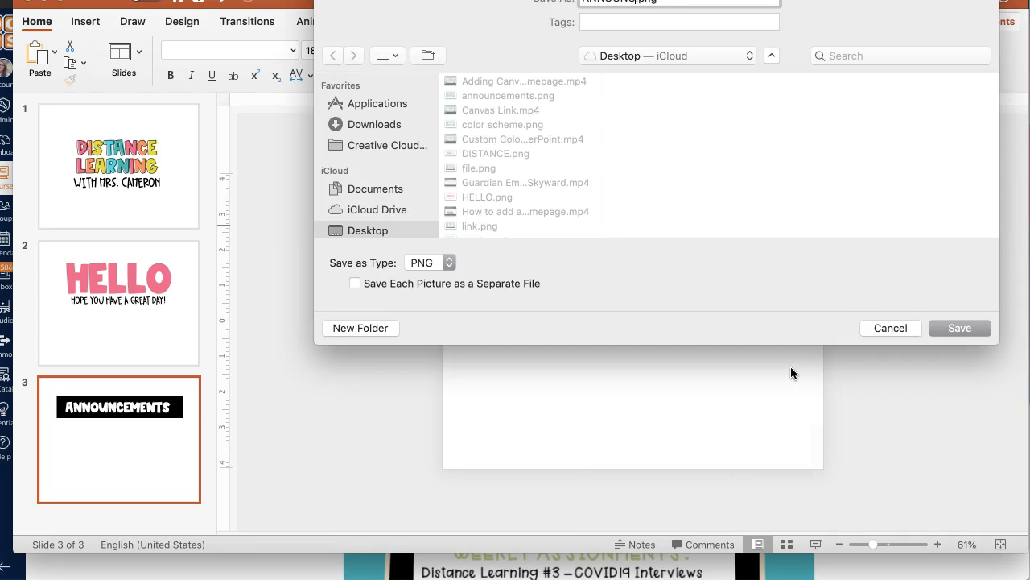
pyautogui.click(960, 327)
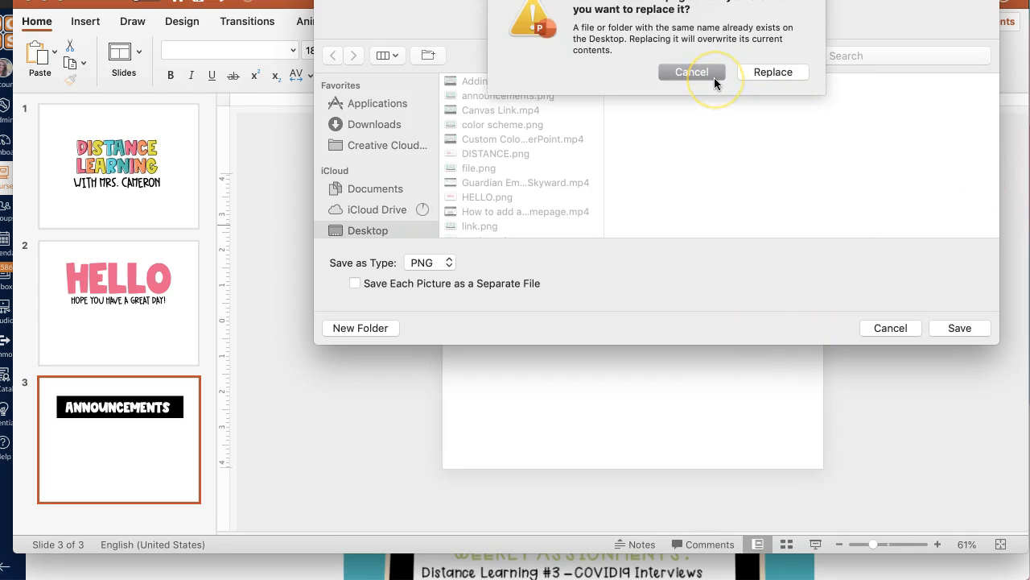
pyautogui.click(690, 71)
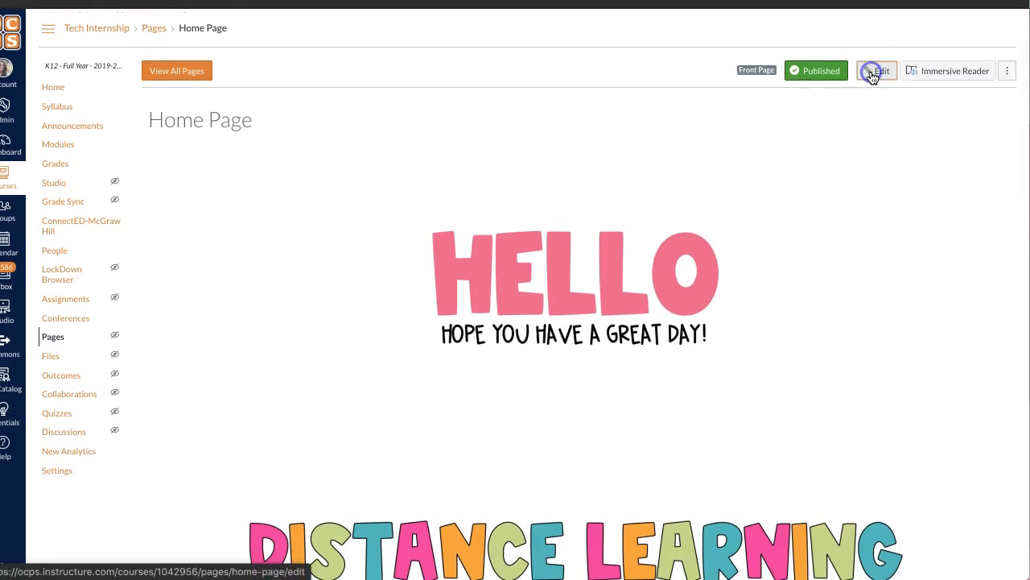
# - Upload the ANNOUNCEMENTS PNG below the HELLO greeting, with alt text 'ANNOUNCEMENTS'
pyautogui.click(876, 70)
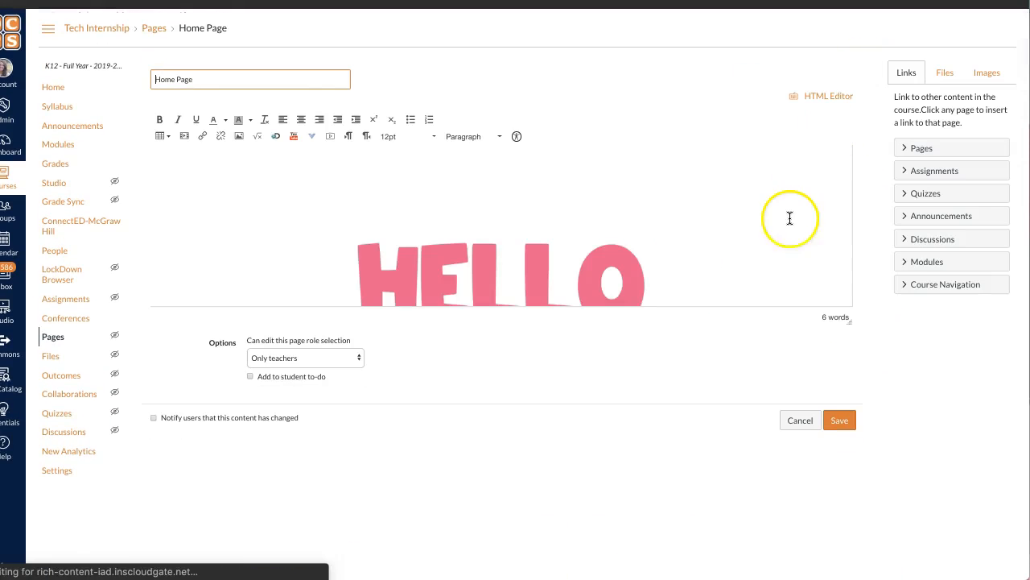
pyautogui.scroll(-3)
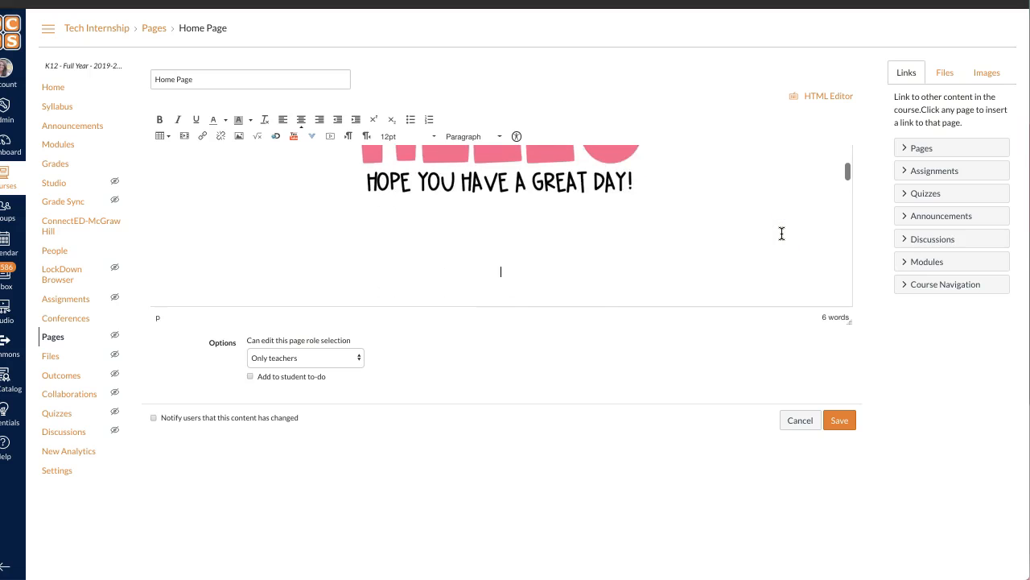
pyautogui.click(987, 73)
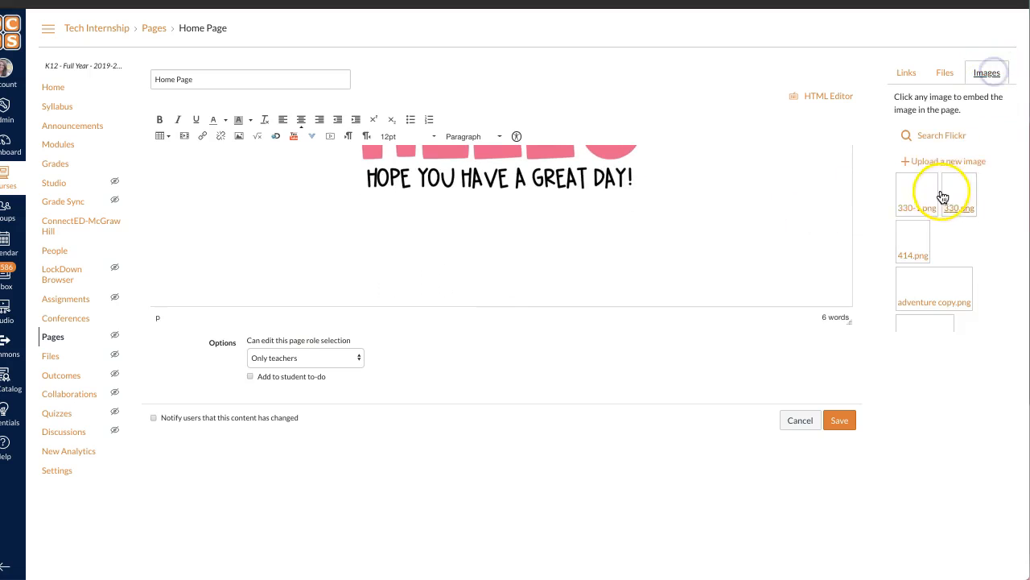
pyautogui.click(943, 161)
pyautogui.write('S')
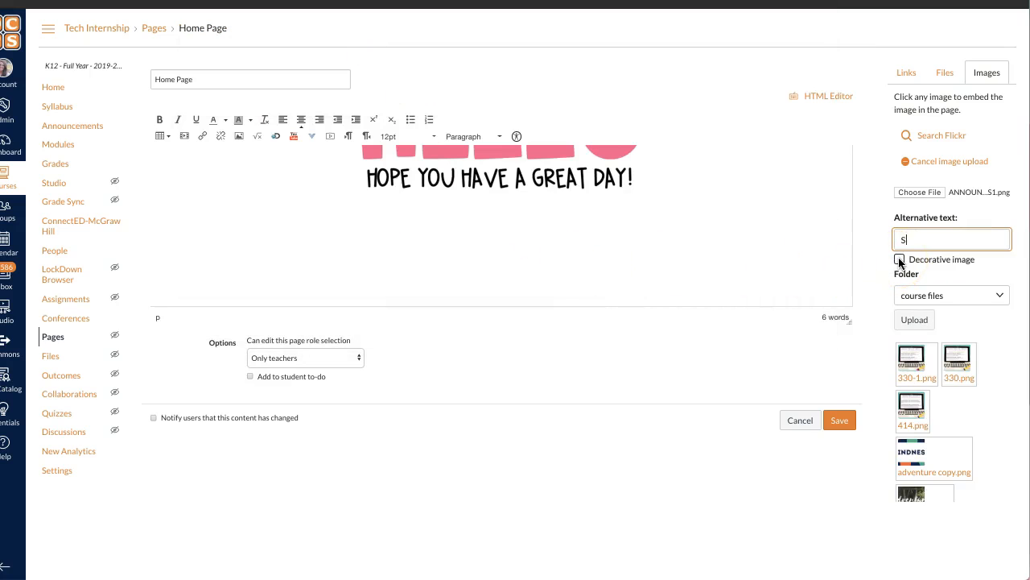
pyautogui.write('ANNOUNCEMENTS')
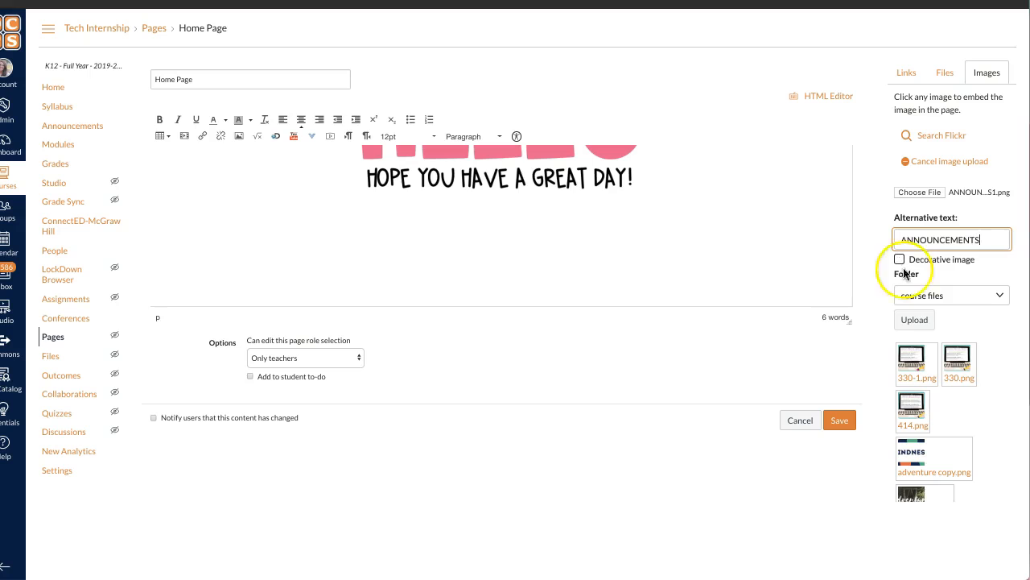
pyautogui.click(914, 319)
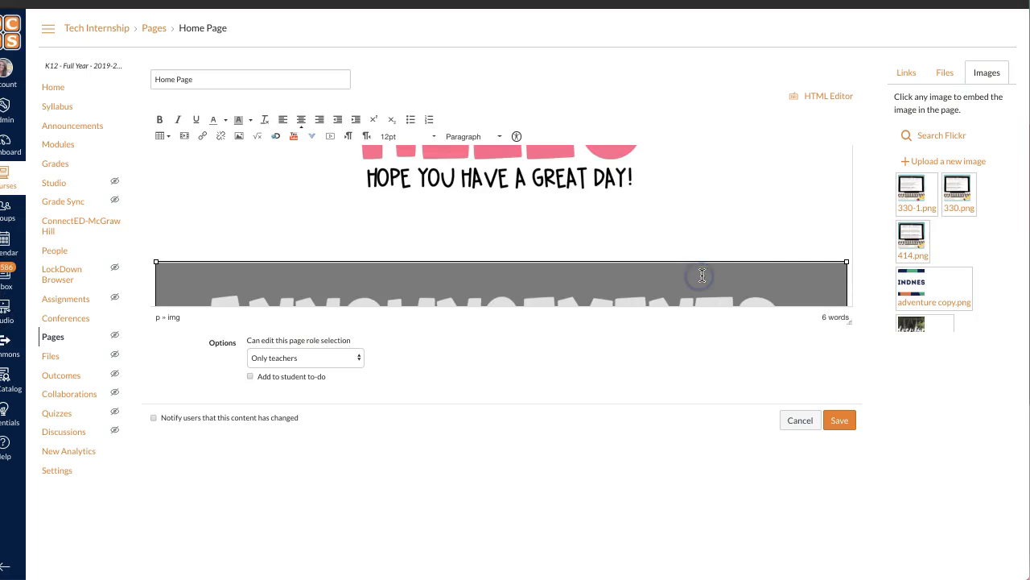
pyautogui.moveTo(846, 261)
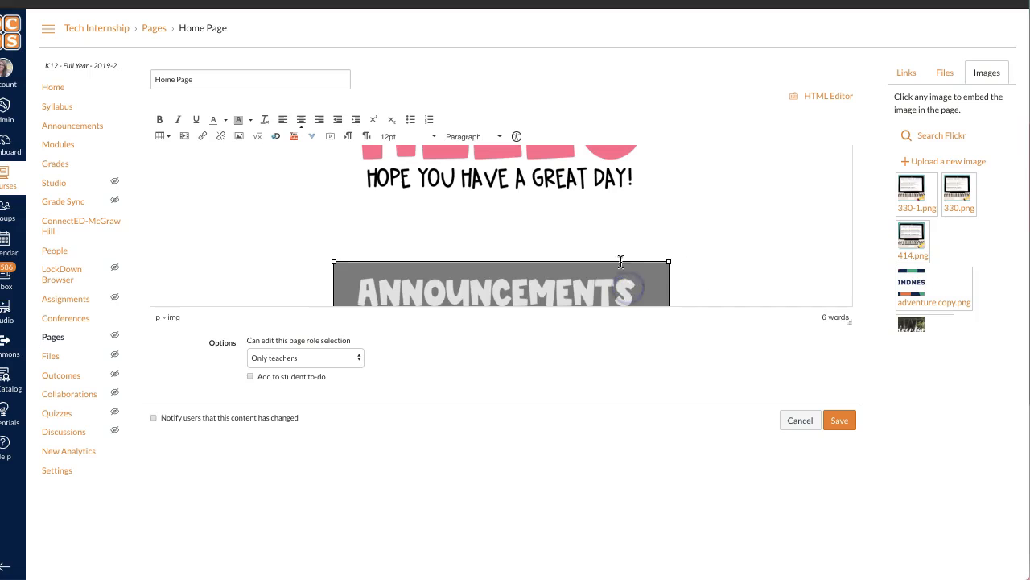
# - Shrink the ANNOUNCEMENTS image, save the home page, and open the Distance Learning Attendance form
pyautogui.click(678, 262)
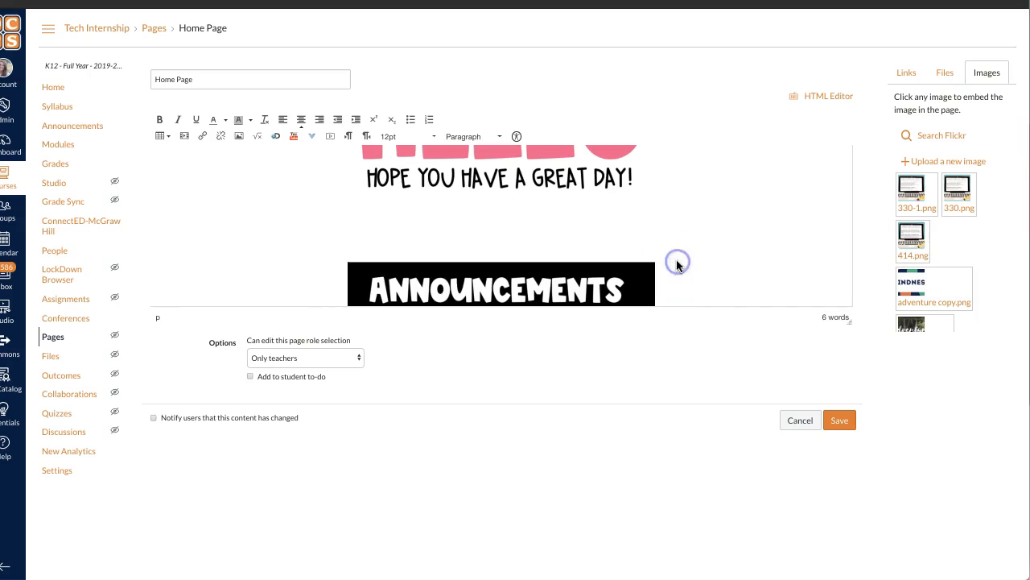
pyautogui.click(839, 419)
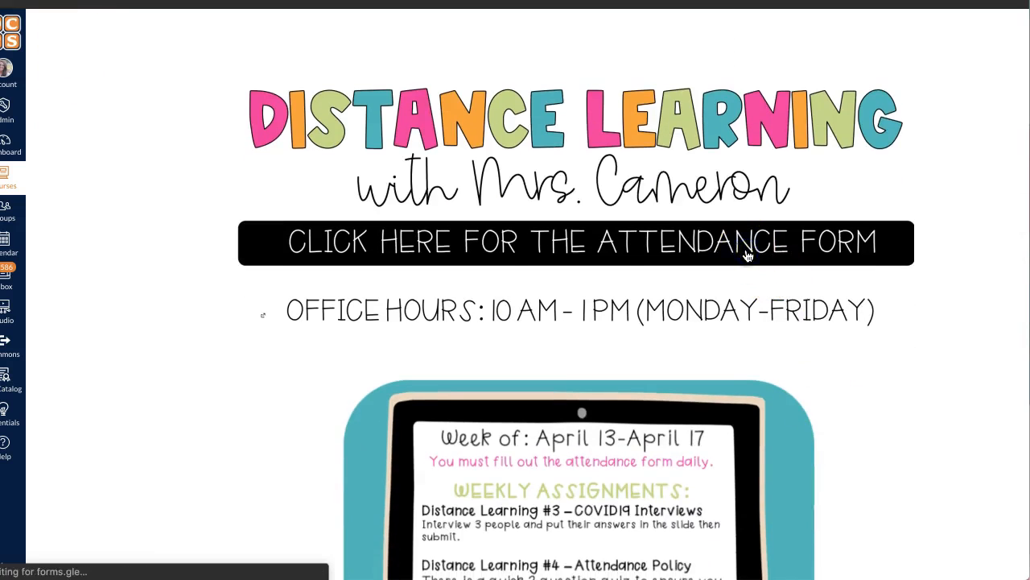
pyautogui.click(573, 242)
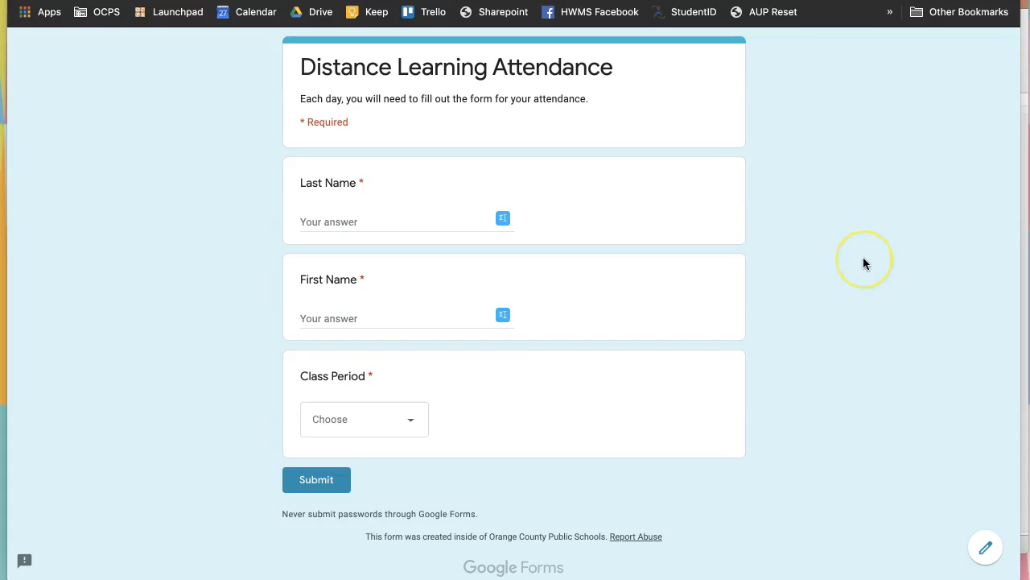
pyautogui.moveTo(865, 263)
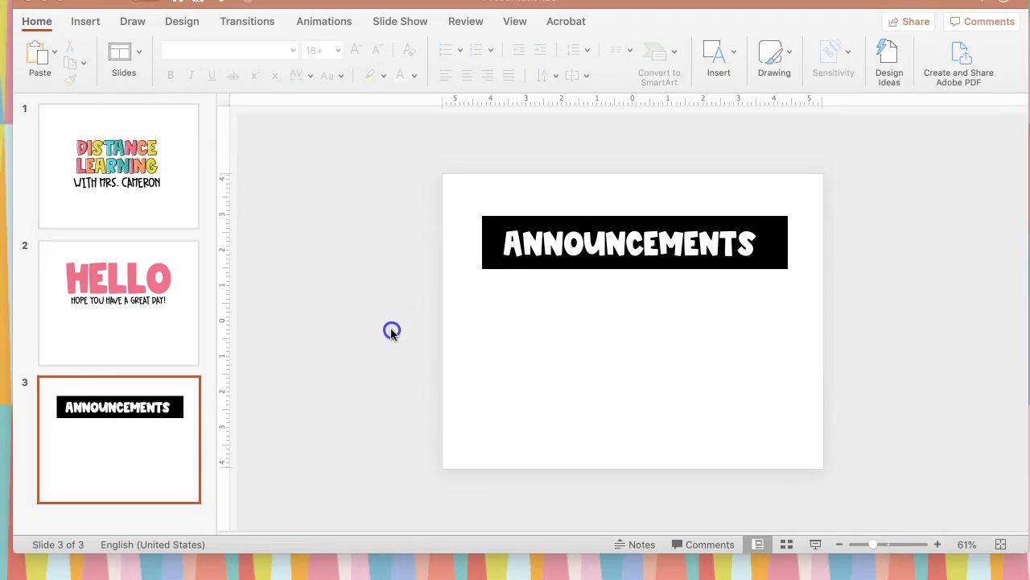
pyautogui.moveTo(361, 335)
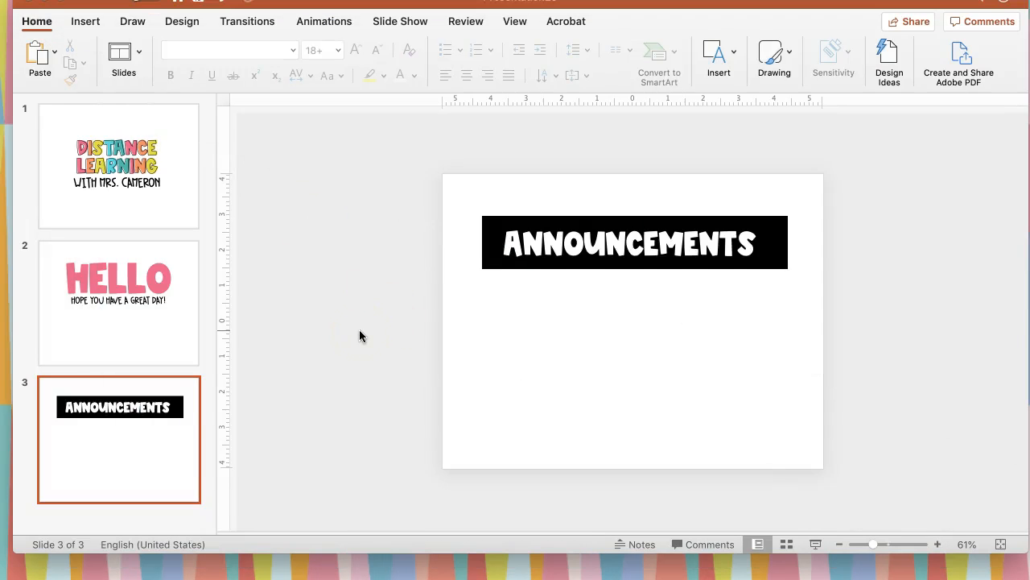
# - Select slide 1, the DISTANCE LEARNING WITH MRS. CAMERON title slide, in PowerPoint
pyautogui.click(118, 165)
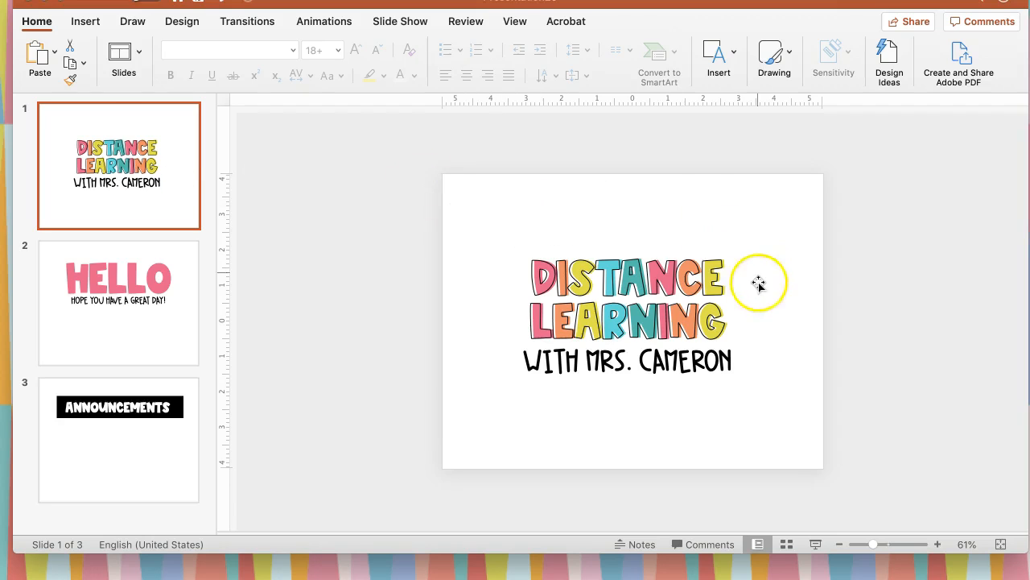
pyautogui.moveTo(795, 413)
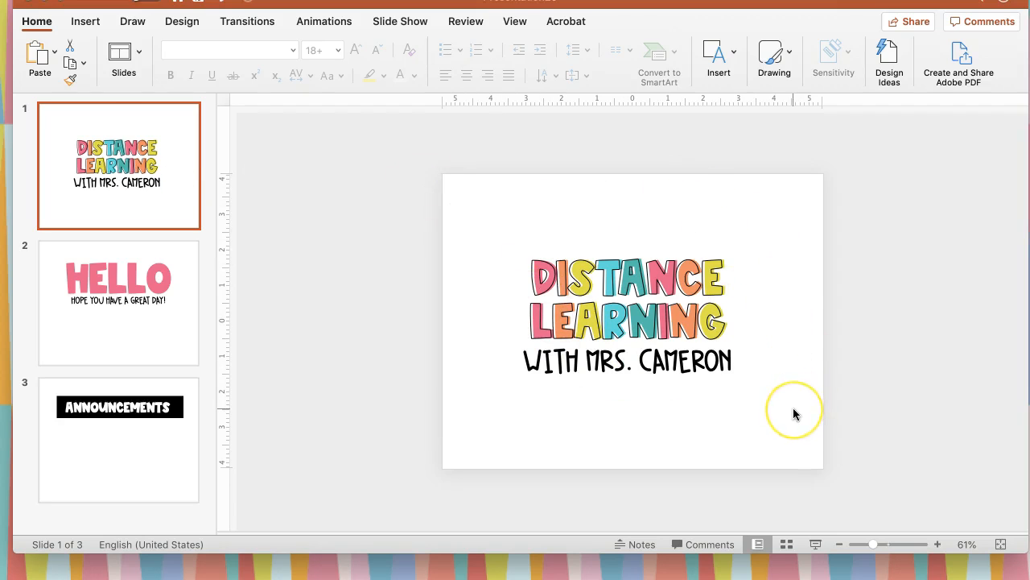
pyautogui.moveTo(796, 414)
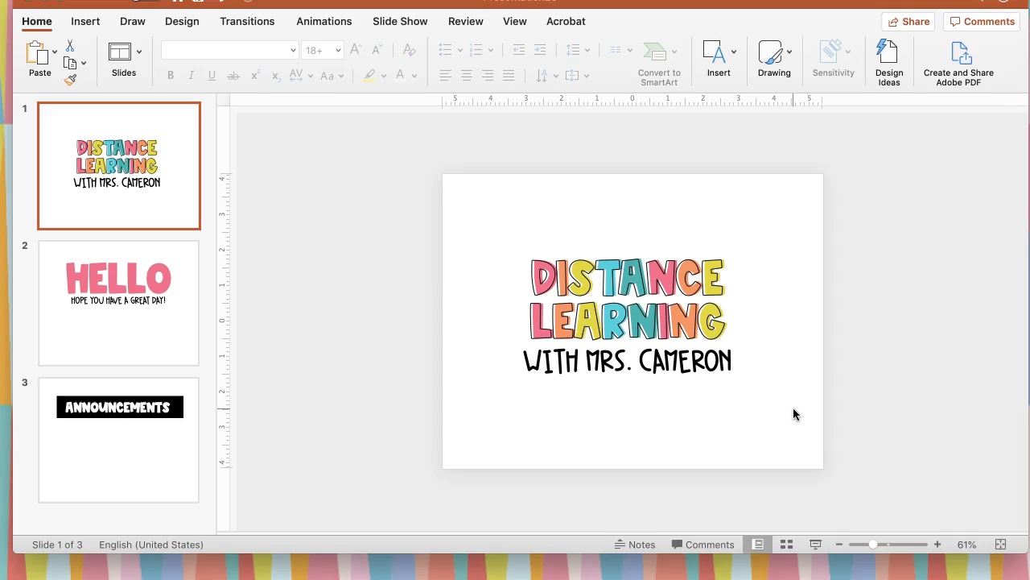
pyautogui.moveTo(299, 522)
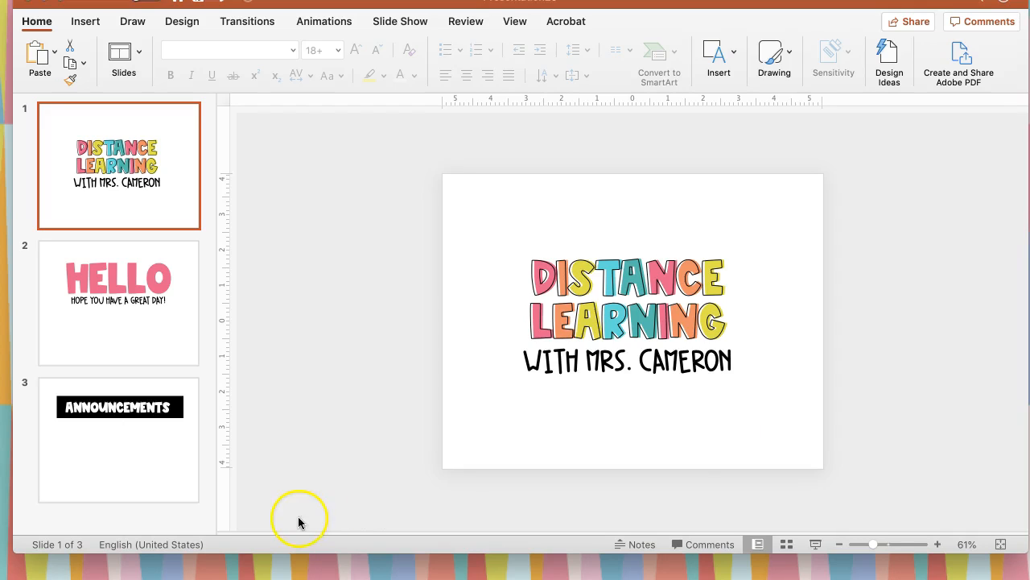